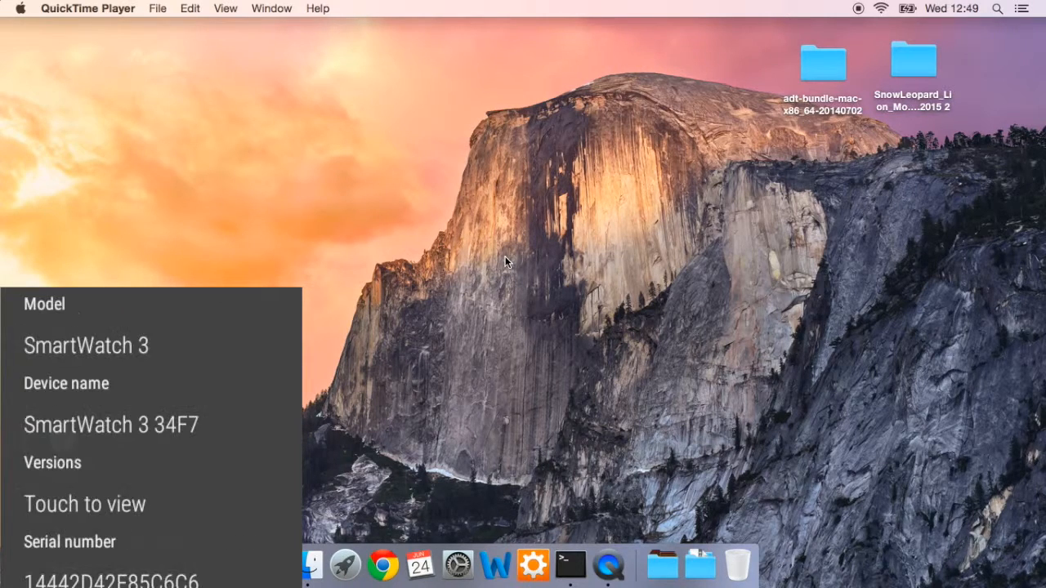
# Scroll through the watch's About and Developer options to confirm ADB debugging is Enabled.
pyautogui.scroll(-3)
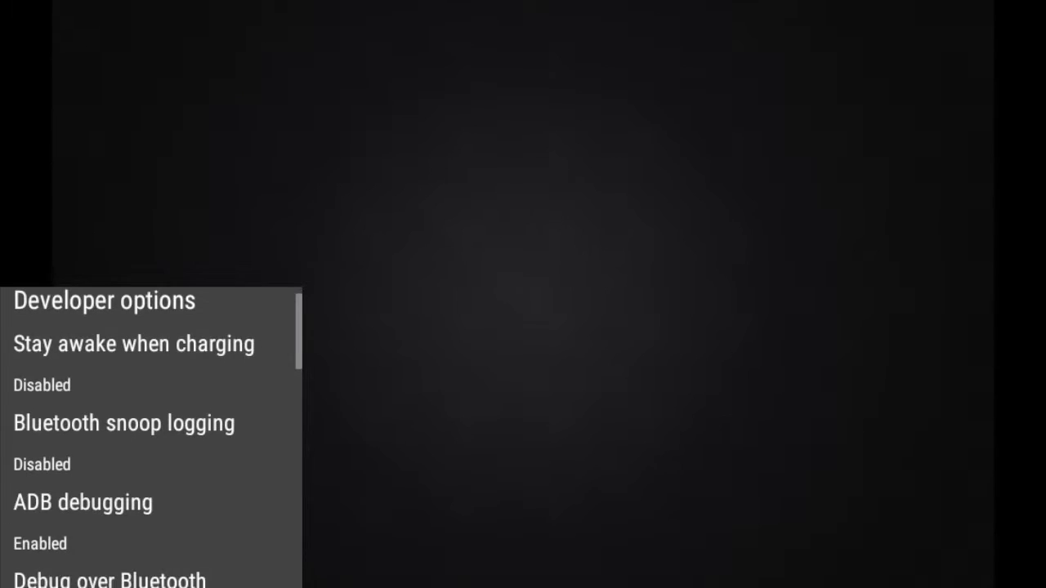
pyautogui.scroll(-3)
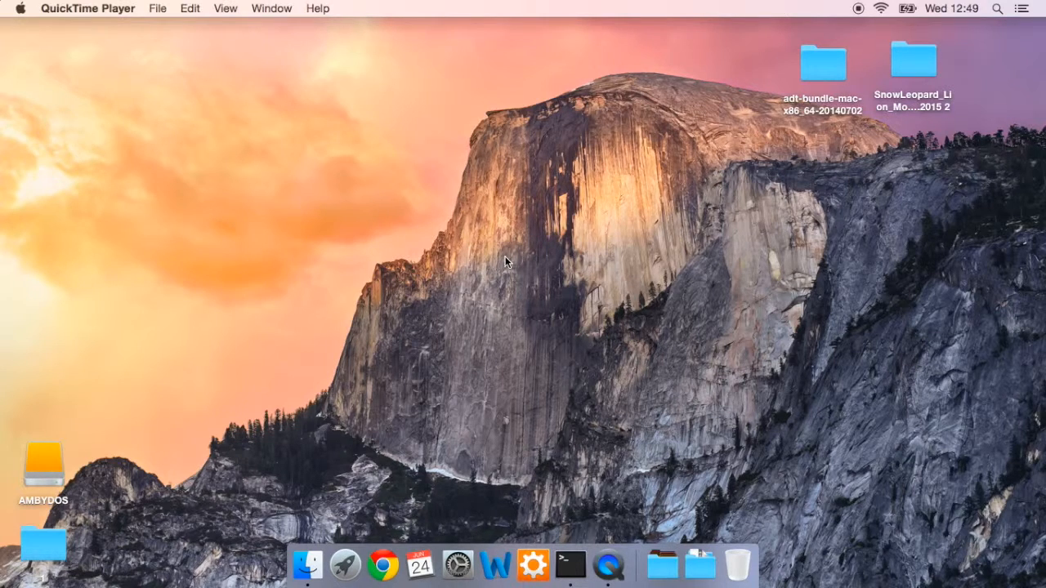
pyautogui.moveTo(823, 55)
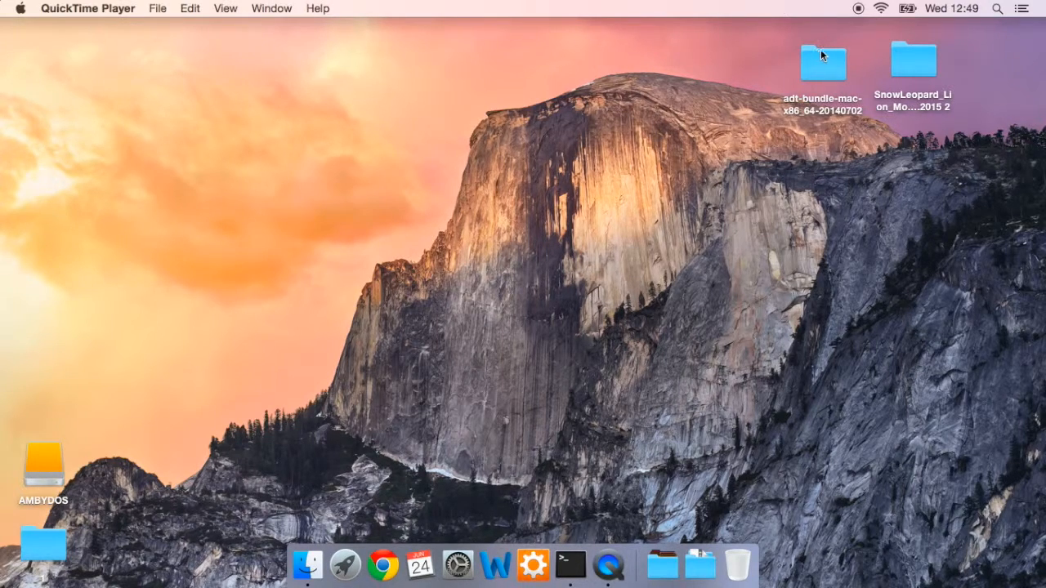
# Launch Terminal and cd into adt-bundle's sdk/platform-tools folder by dragging it in.
pyautogui.doubleClick(823, 62)
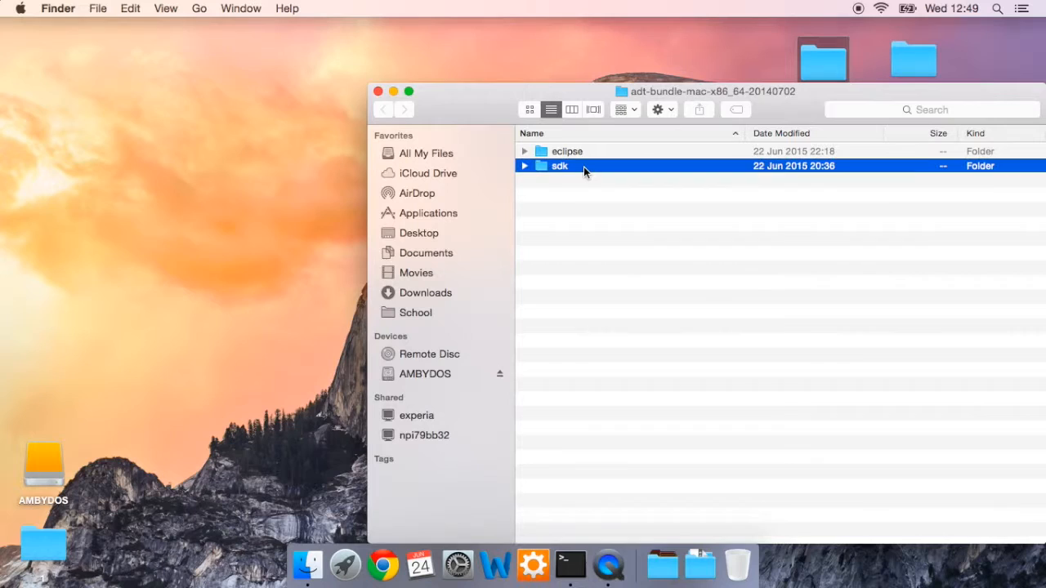
pyautogui.doubleClick(560, 166)
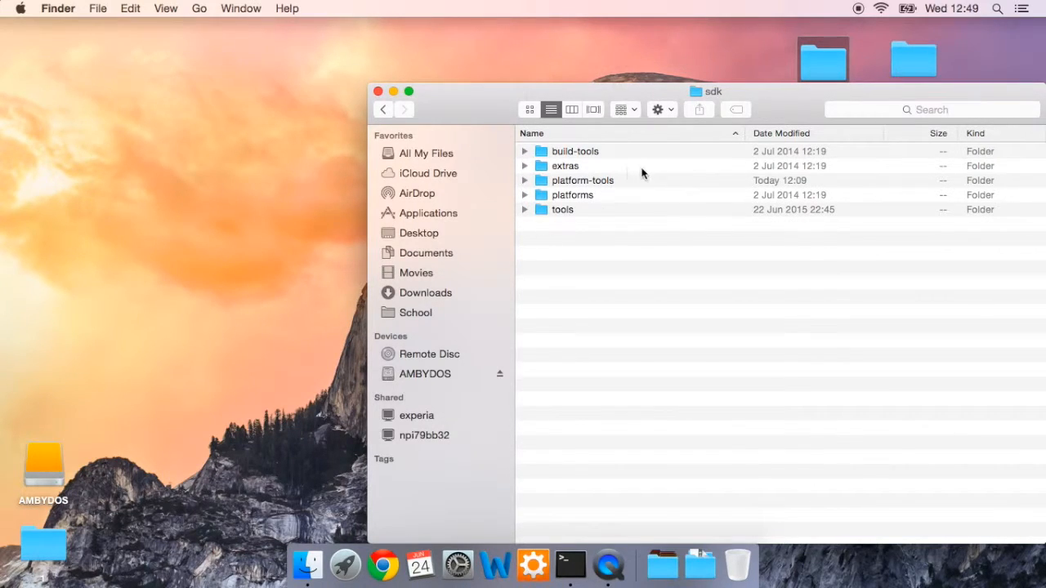
pyautogui.click(570, 564)
pyautogui.write('cd')
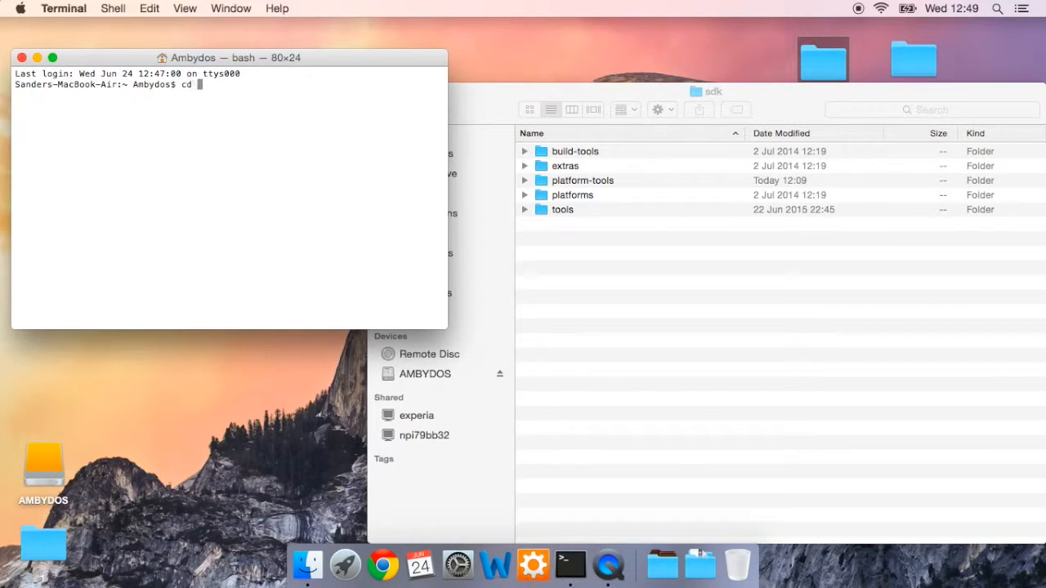
pyautogui.moveTo(603, 178)
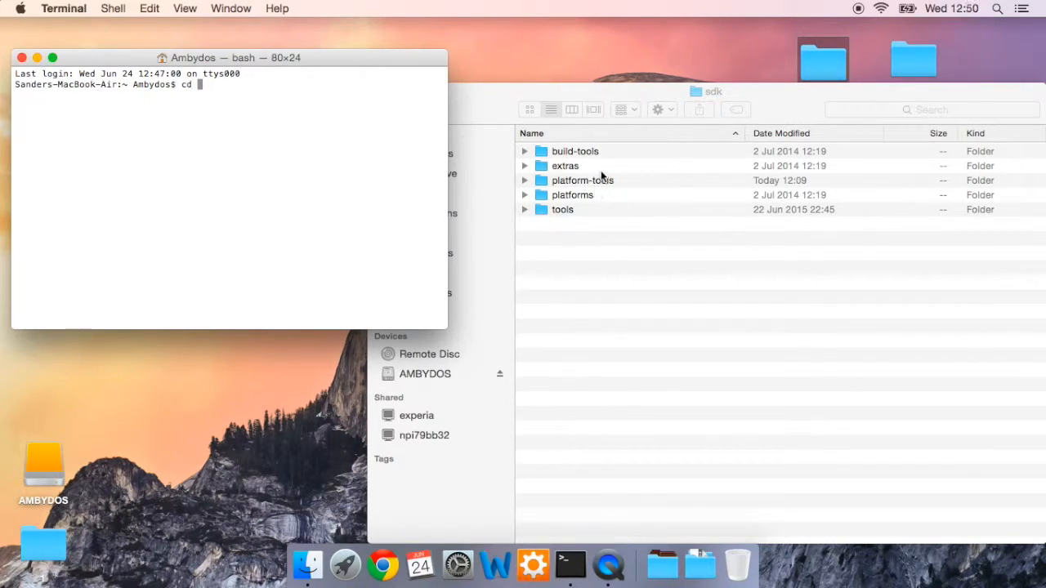
pyautogui.moveTo(582, 180); pyautogui.dragTo(294, 161)
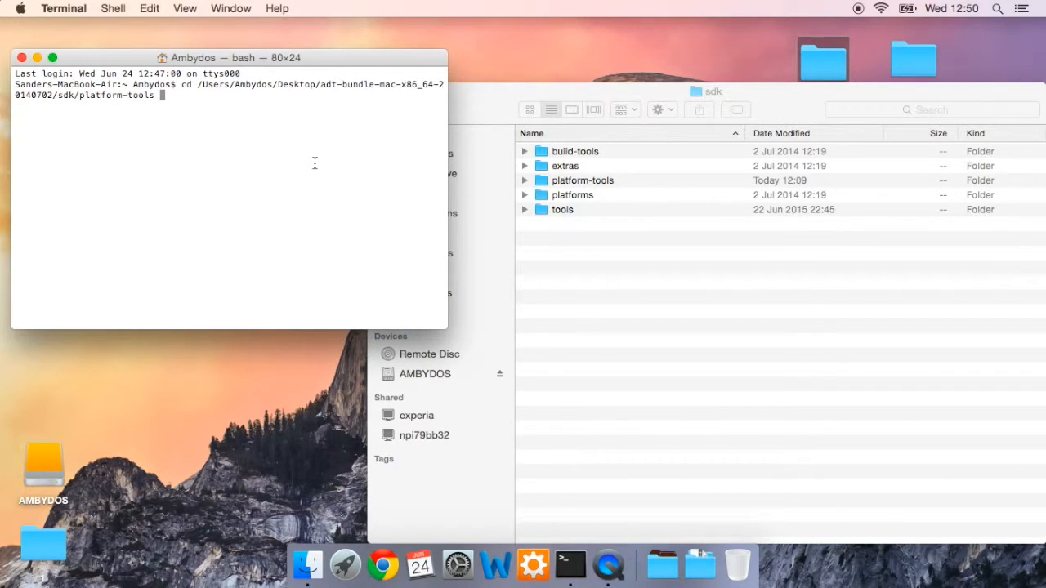
pyautogui.press('Return')
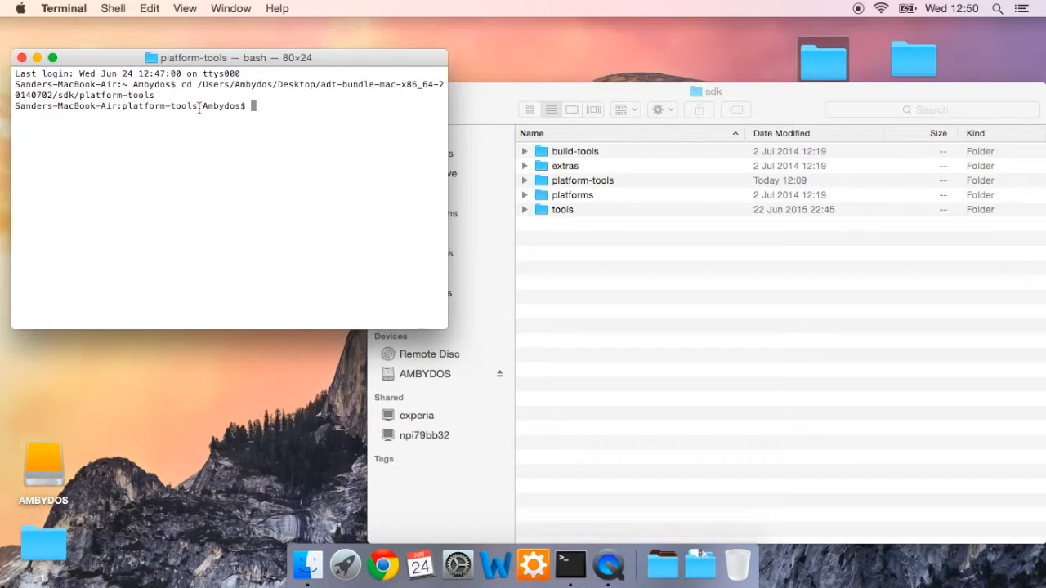
# Run ./adb shell to open a shell on the connected watch.
pyautogui.write('./adb')
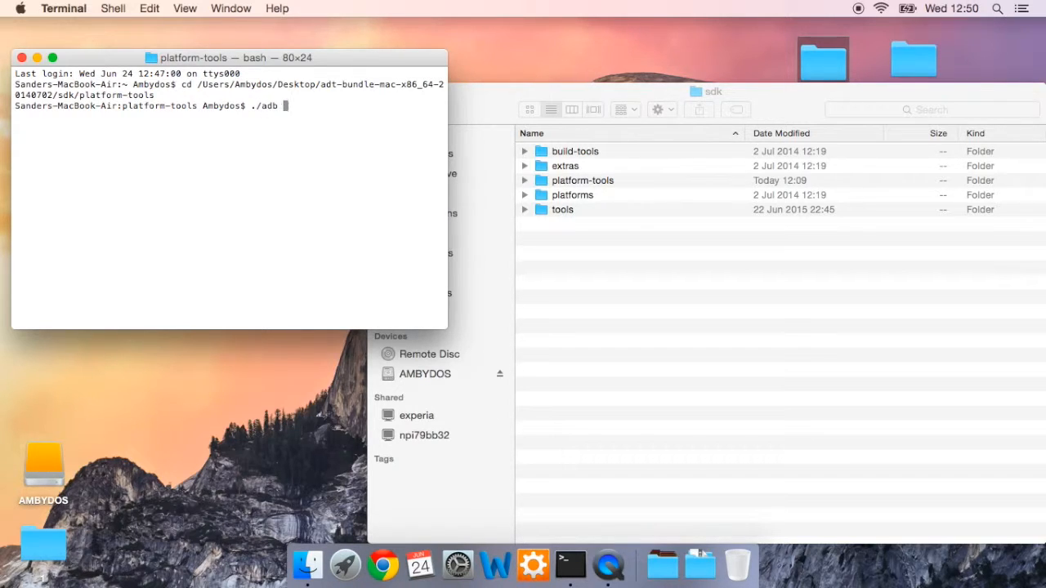
pyautogui.write('shell')
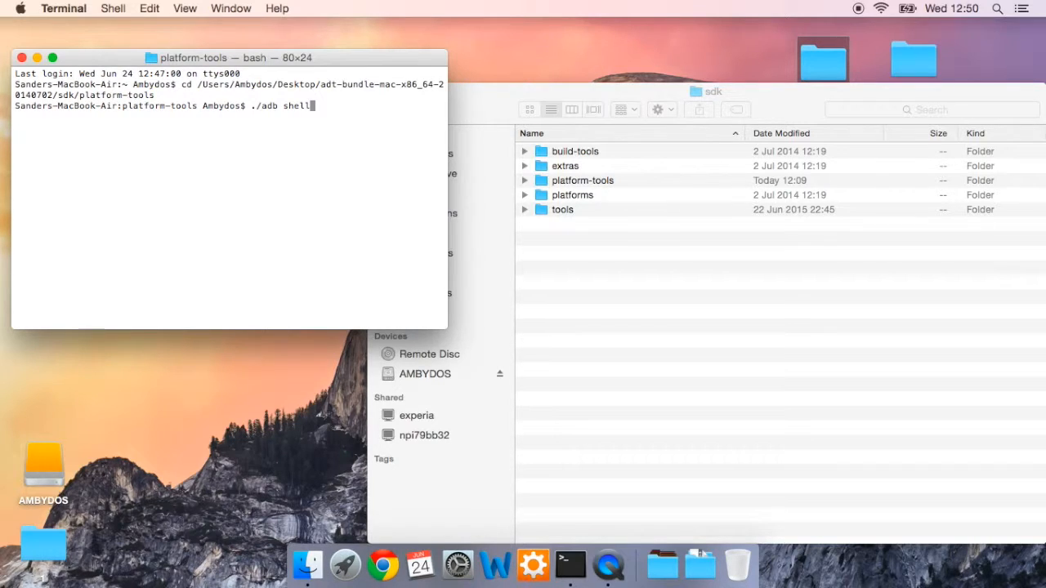
pyautogui.press('return')
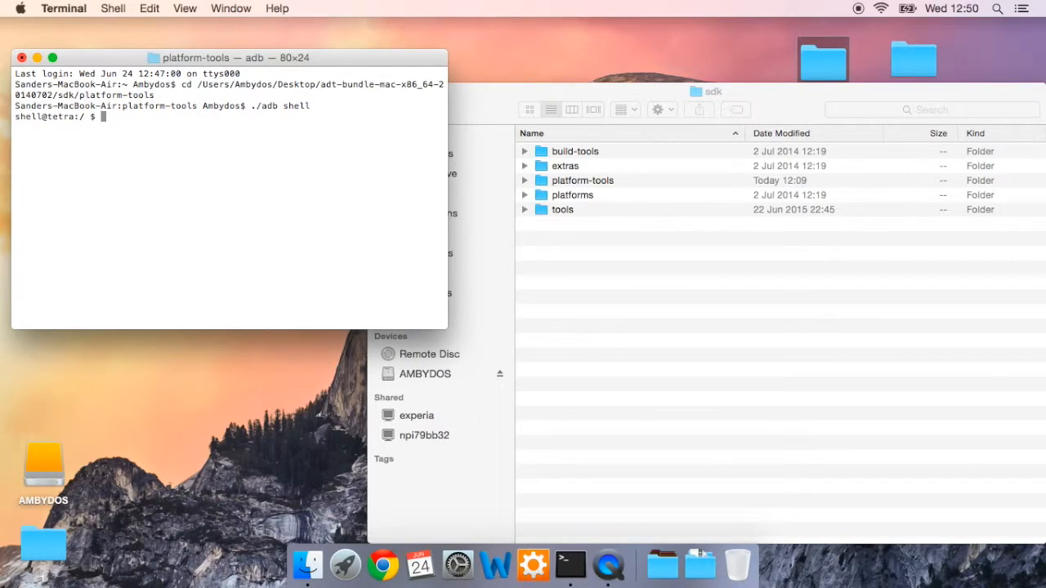
# Enter screenrecord --size 320x320 --o raw-frames /sdcard/test123.raw at the watch prompt.
pyautogui.write('s')
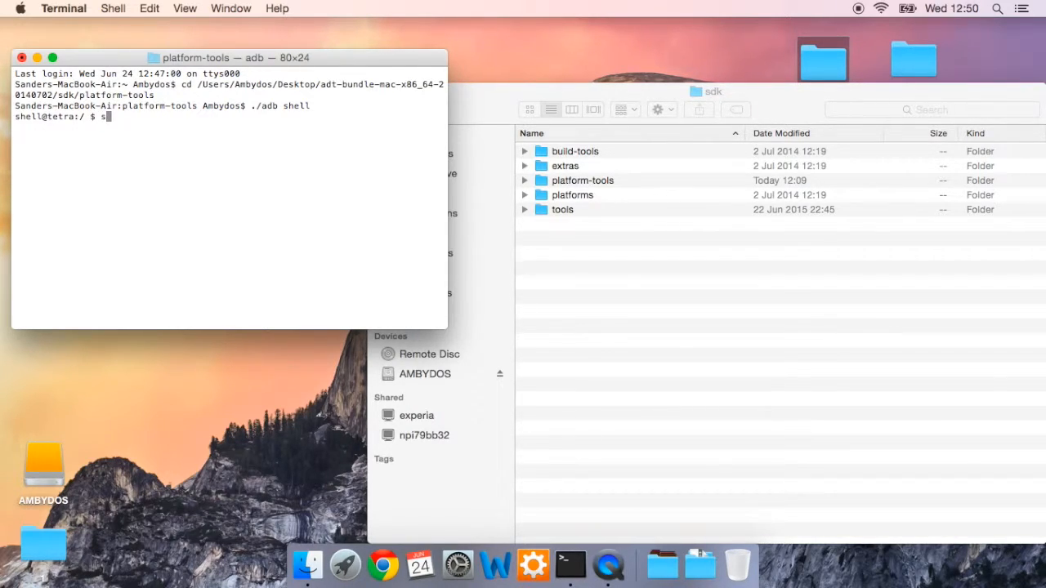
pyautogui.write('screenrecor')
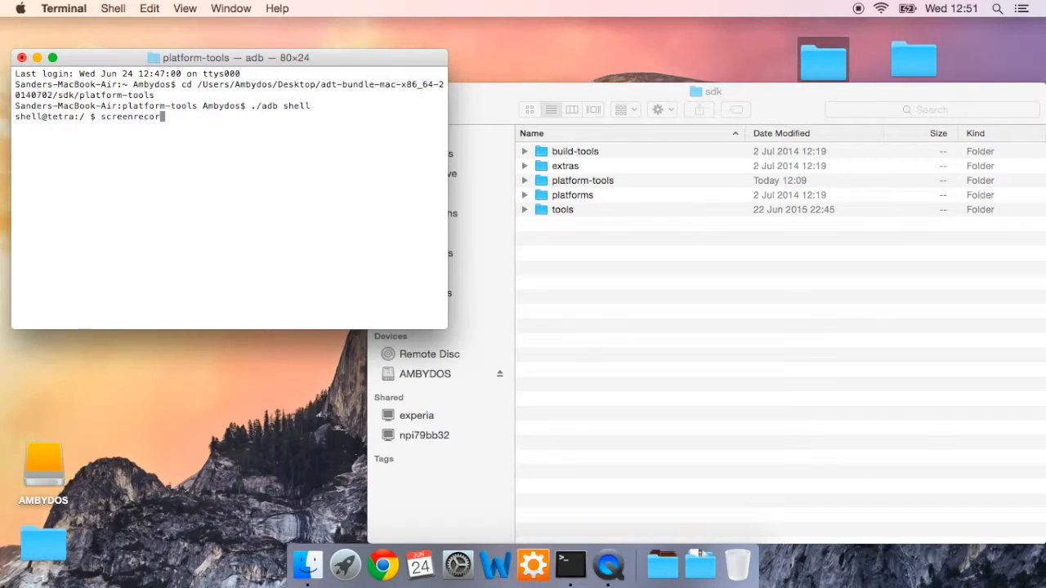
pyautogui.write('--size')
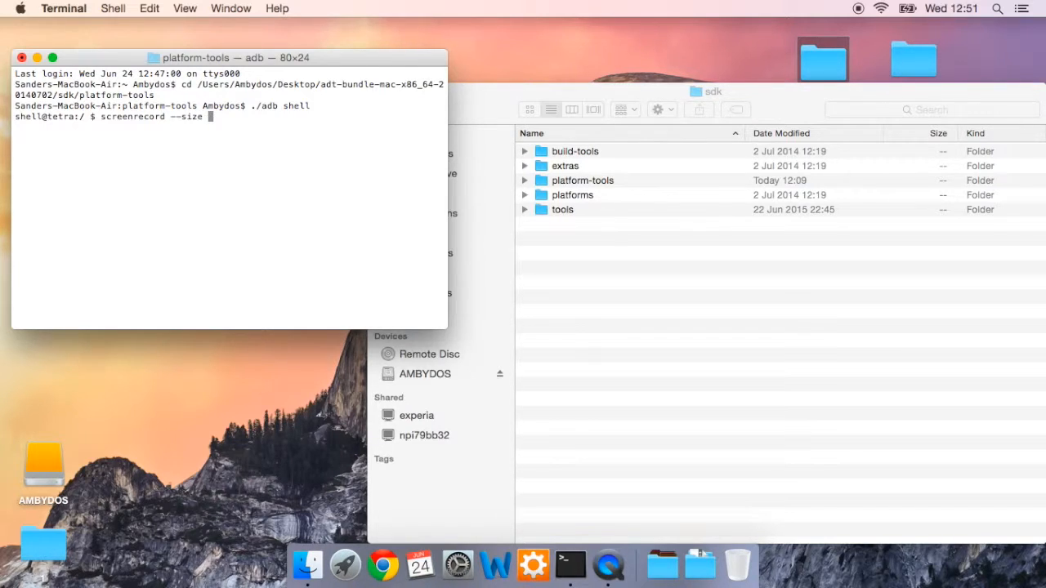
pyautogui.write('3')
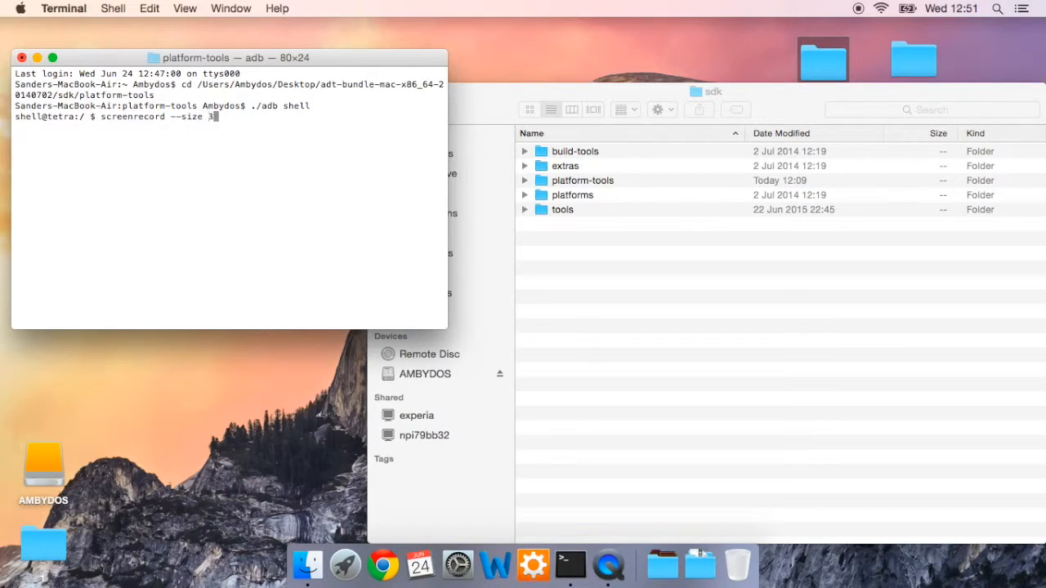
pyautogui.write('20x320')
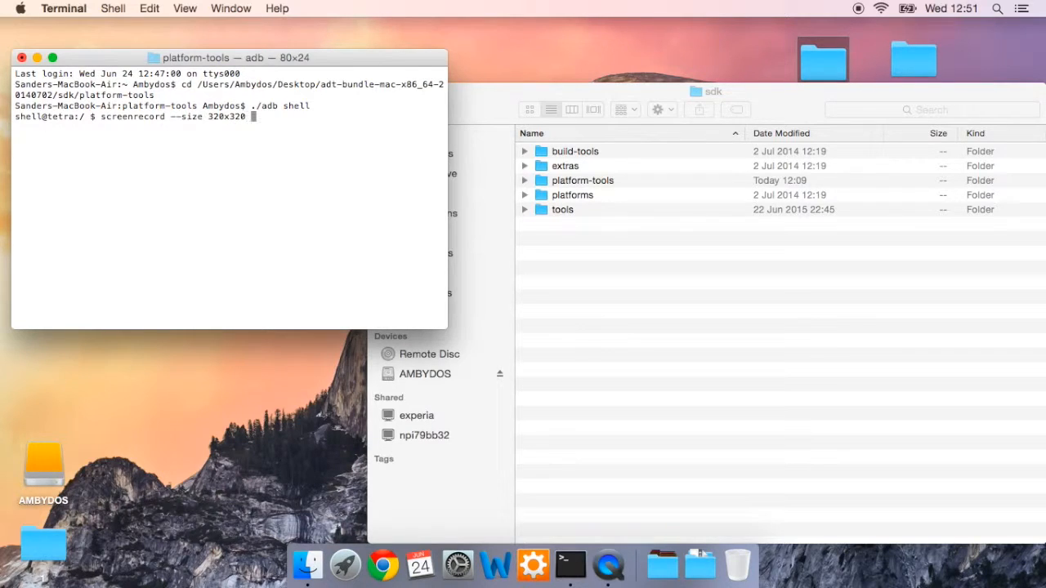
pyautogui.write('--o')
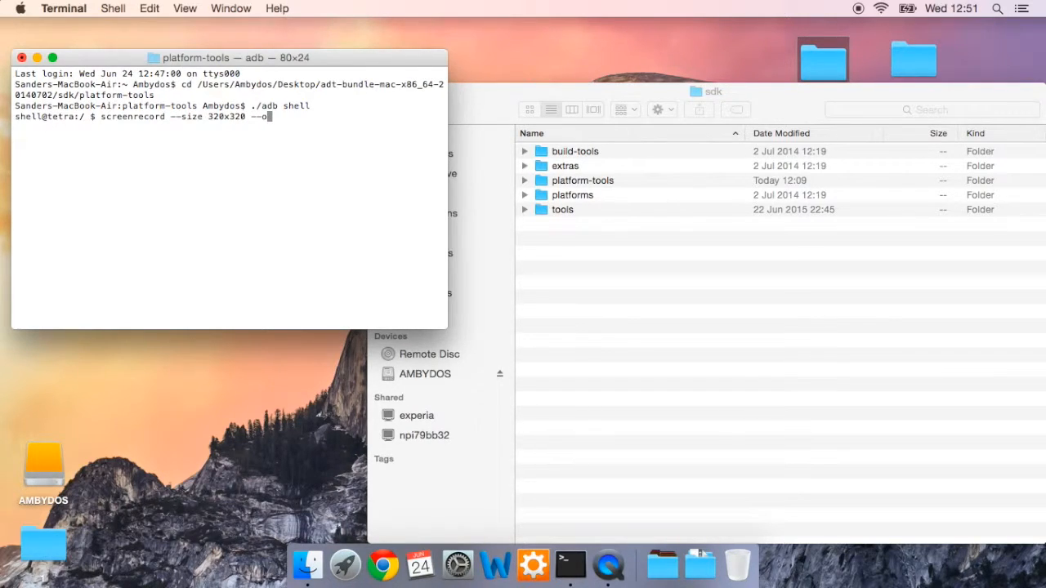
pyautogui.write('raw-fram')
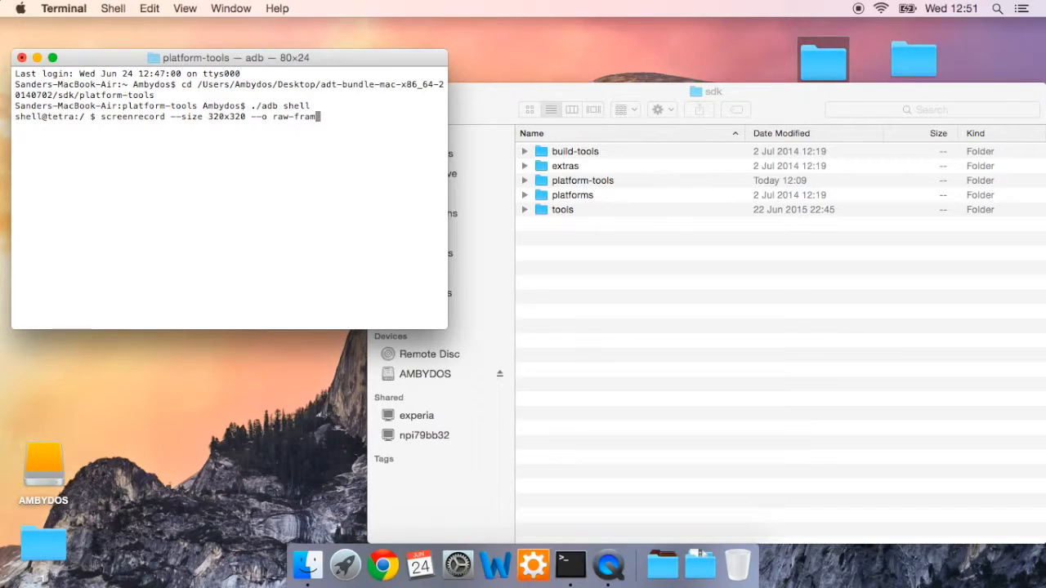
pyautogui.write('es /s')
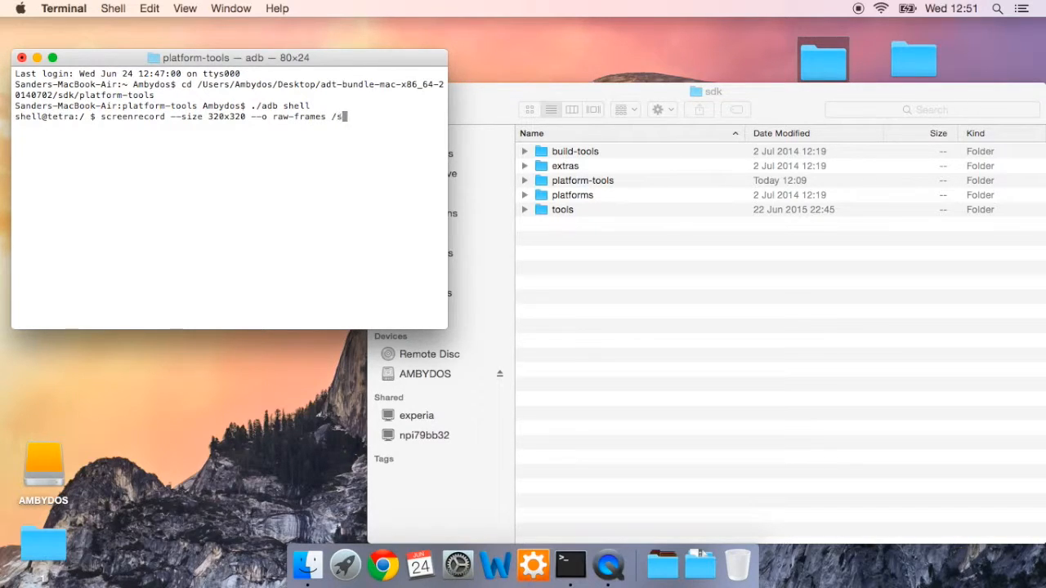
pyautogui.write('dcard')
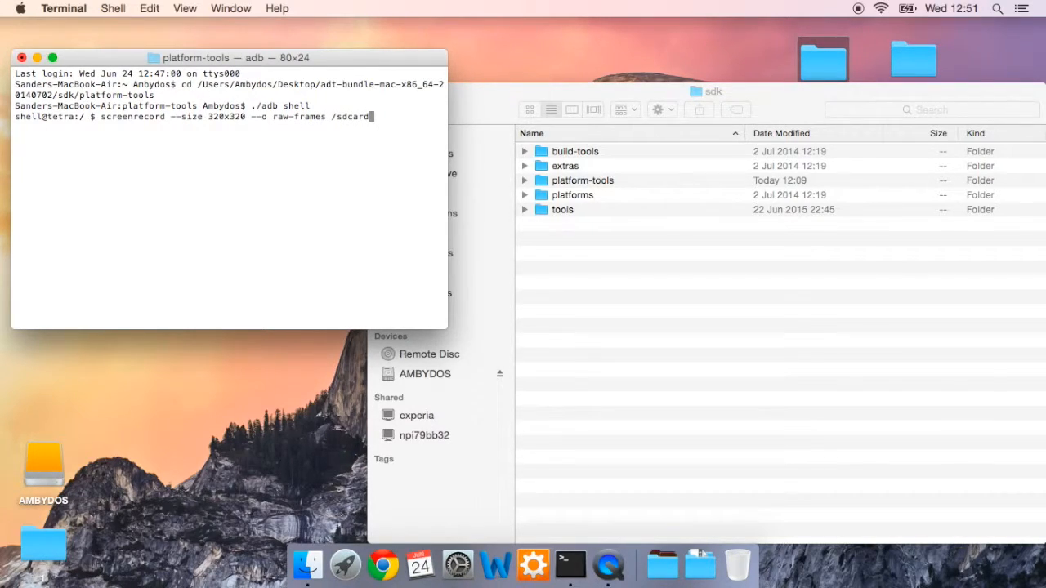
pyautogui.write('/test123')
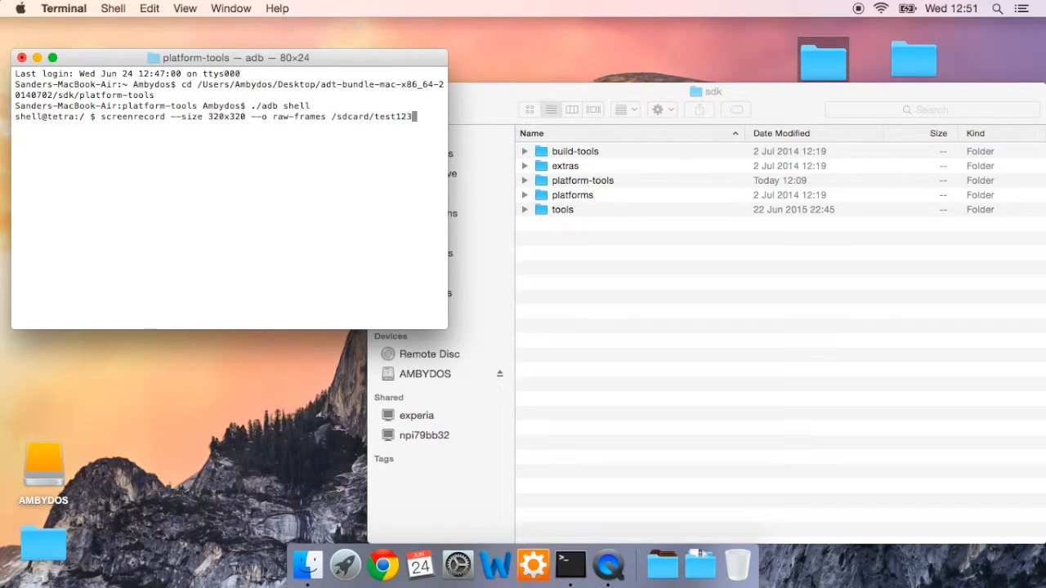
pyautogui.write('.raw')
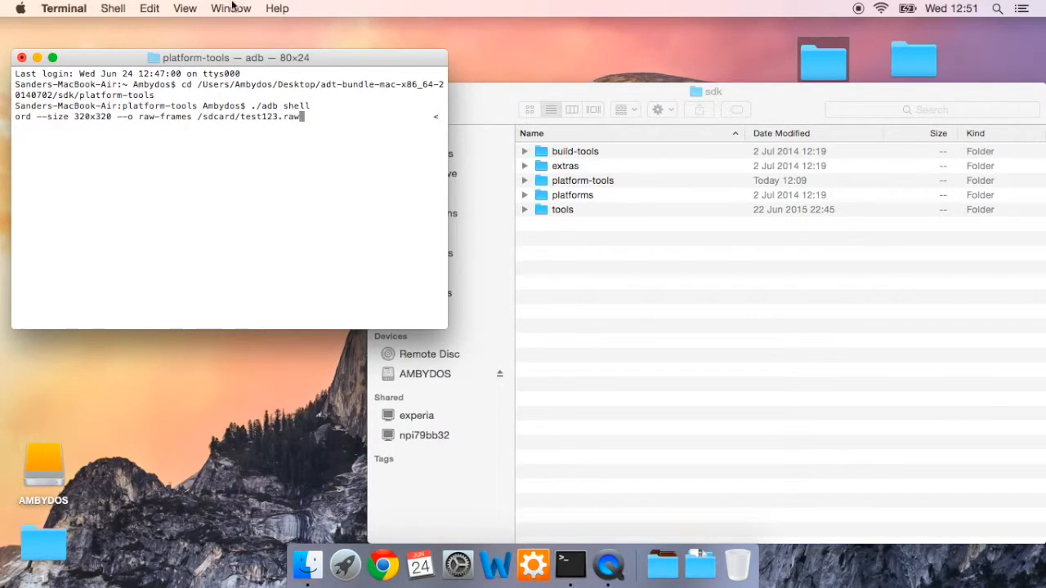
pyautogui.moveTo(355, 194)
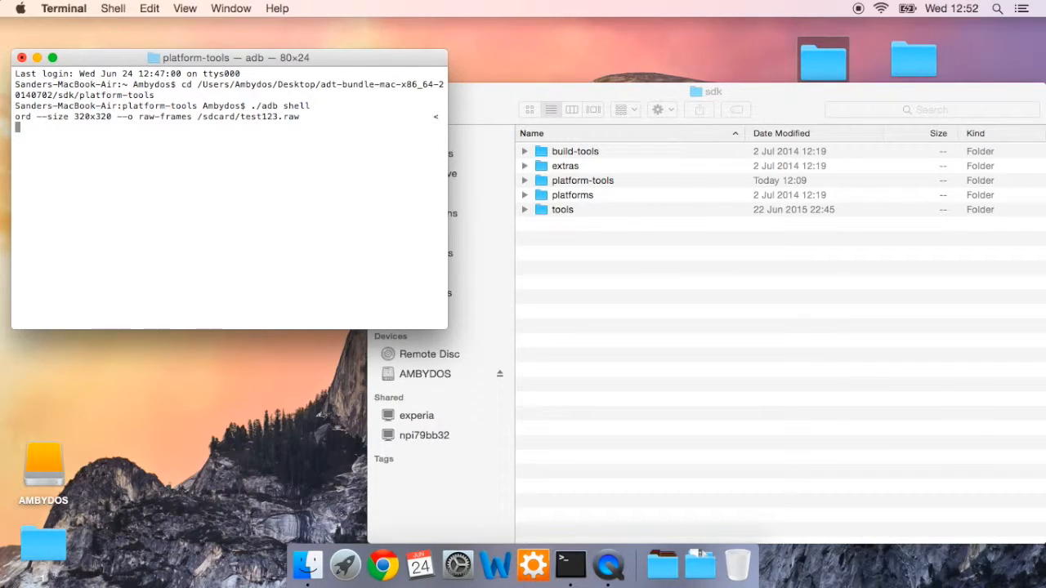
# Stop the watch recording with Ctrl+C, then close and relaunch Terminal.
pyautogui.press('ctrl+c')
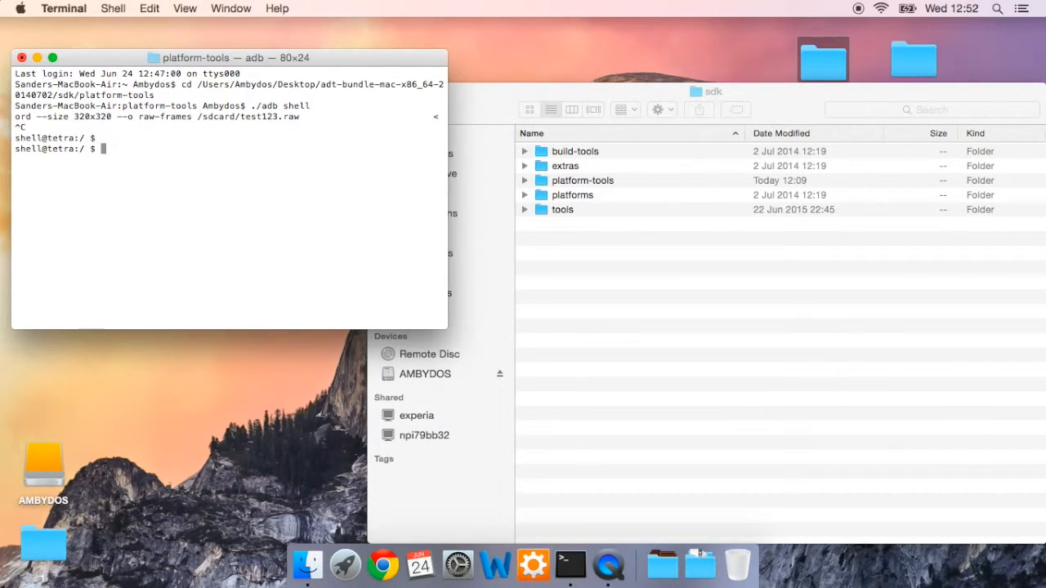
pyautogui.press('Return')
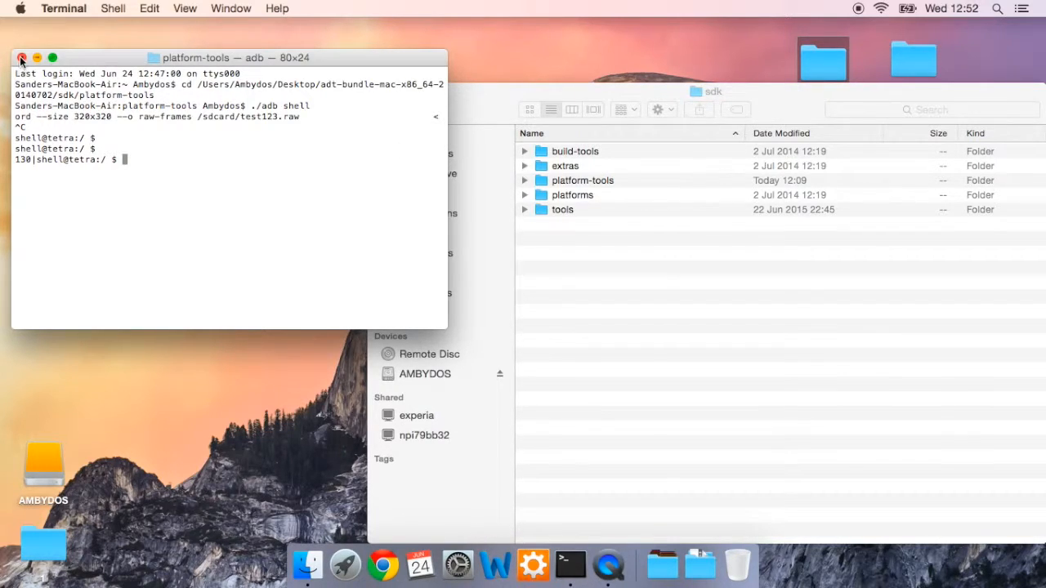
pyautogui.click(22, 58)
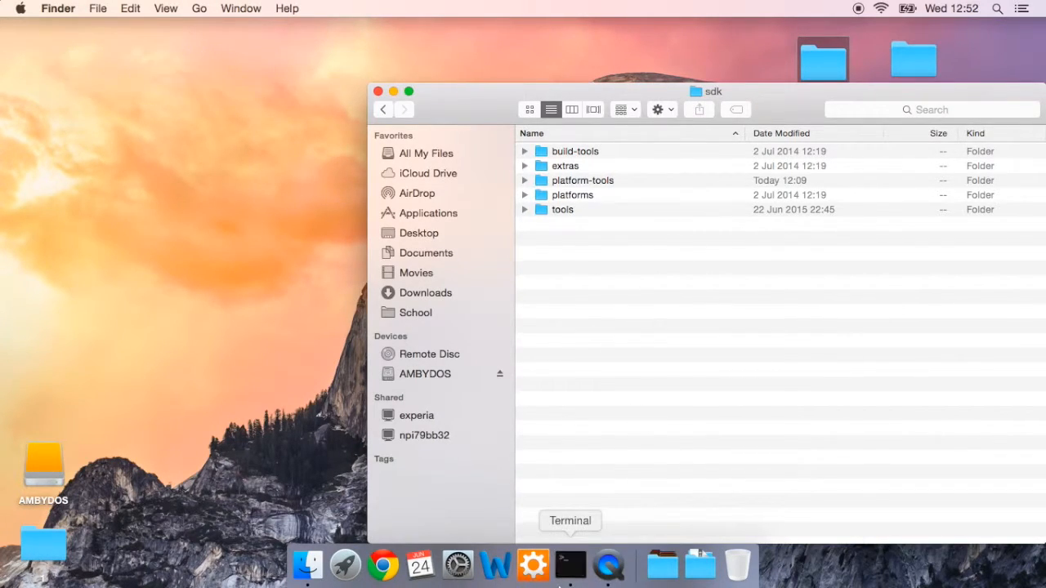
pyautogui.click(569, 564)
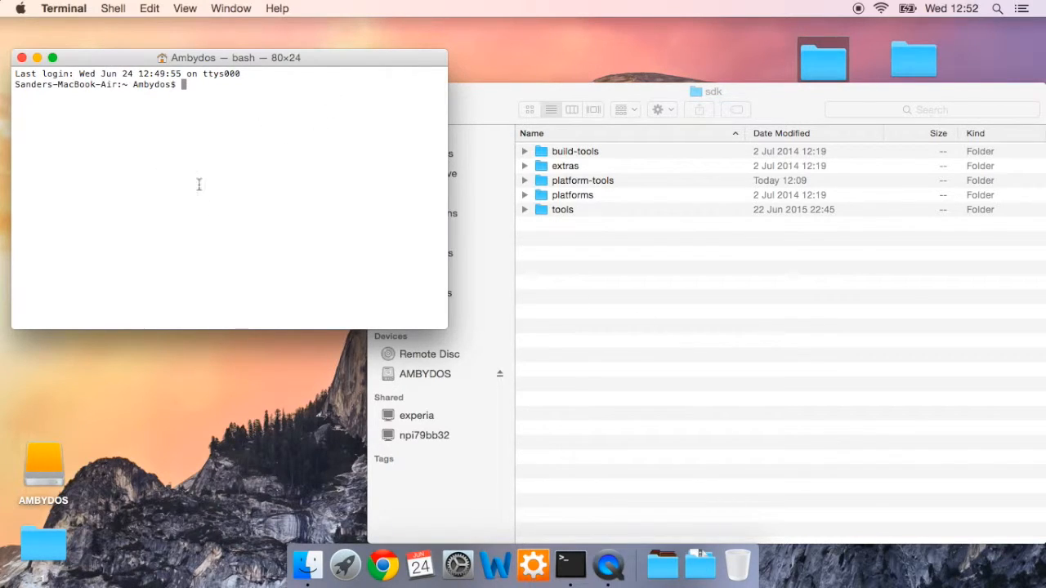
pyautogui.moveTo(230, 147)
pyautogui.write('cd /Users/Ambydos/Desktop/adt-bundle-mac-x86_64-20140702/sdk/platform-tools')
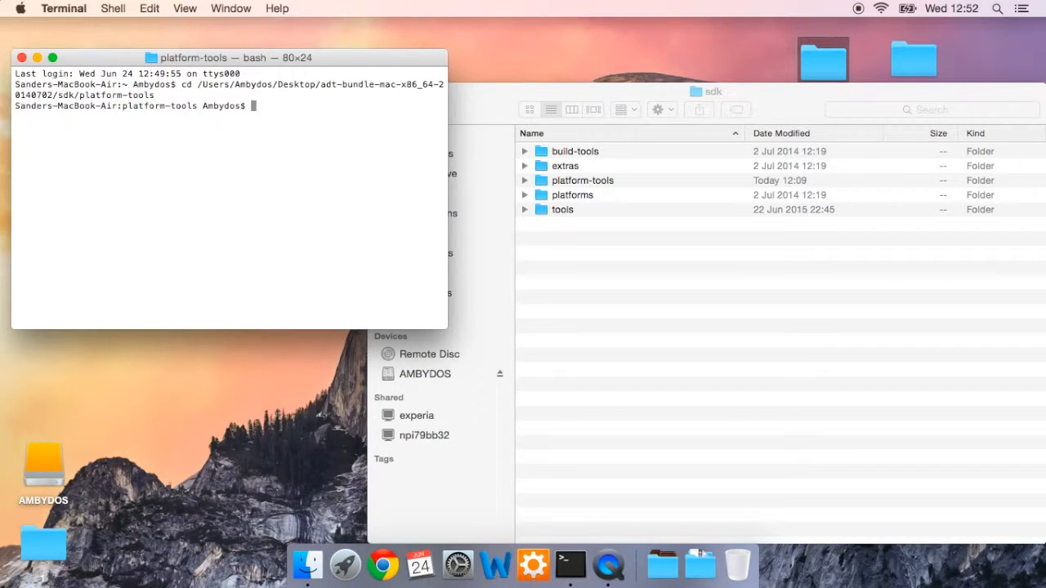
# Enter ./adb pull /sdcard/test123.raw test123.raw at the prompt without running it.
pyautogui.write('.')
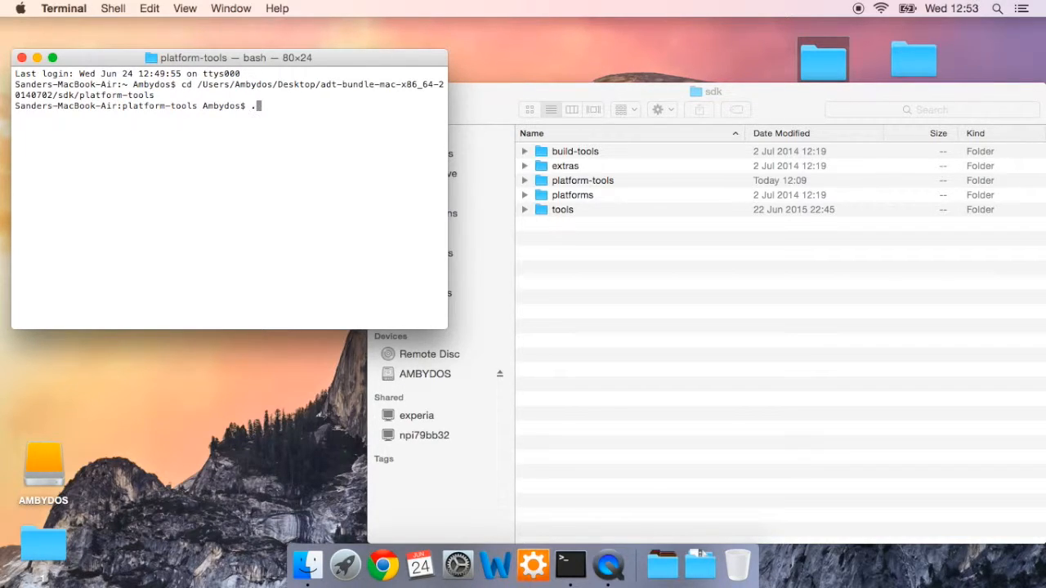
pyautogui.write('/adb pull')
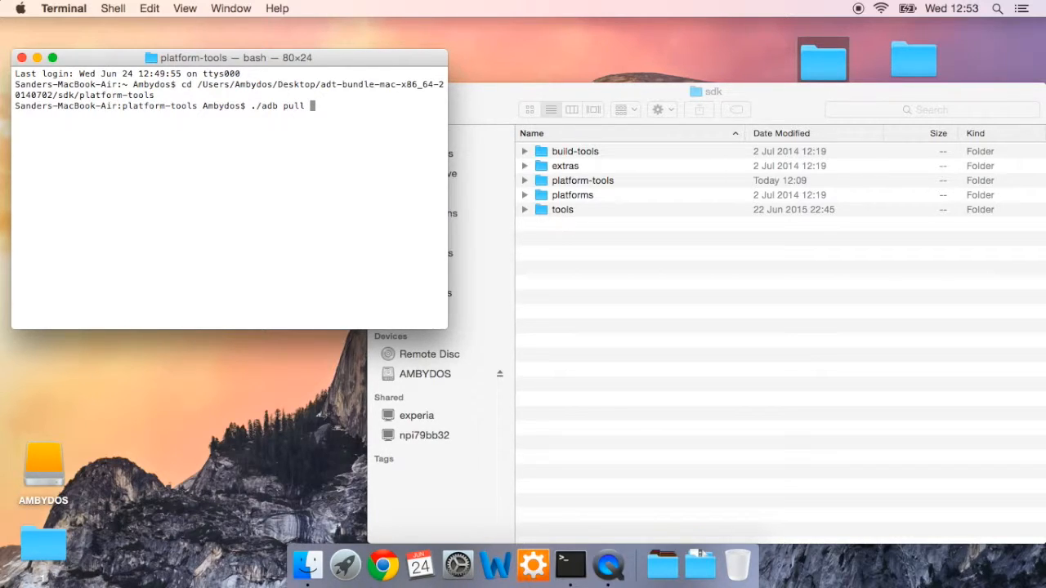
pyautogui.write('/')
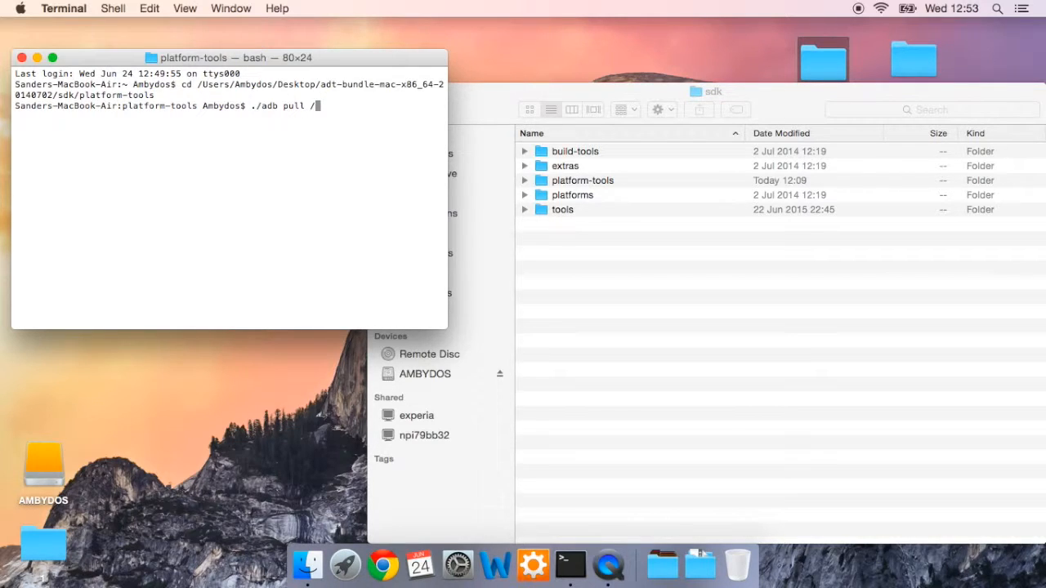
pyautogui.write('sdcard')
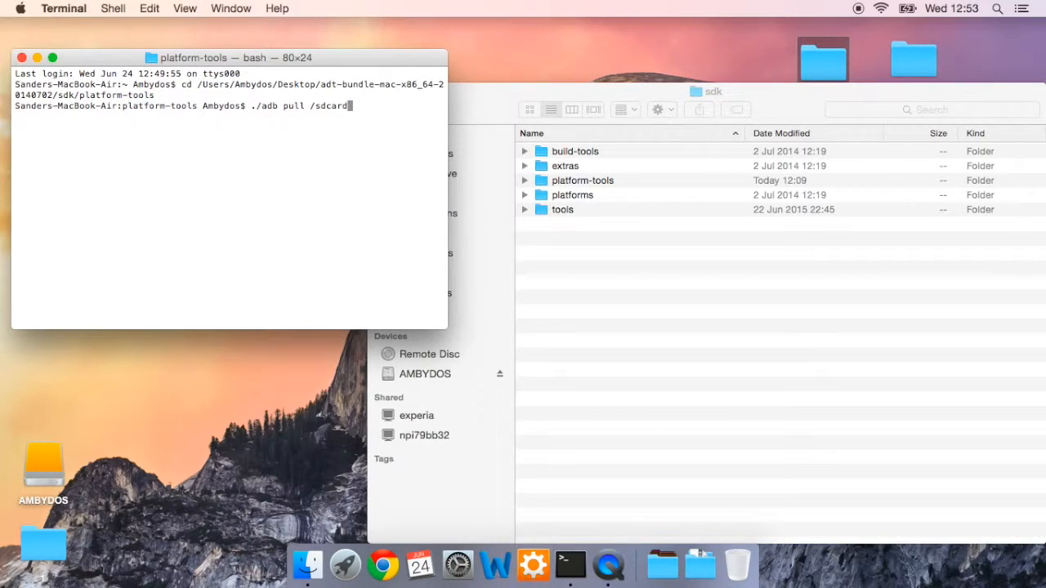
pyautogui.write('test123')
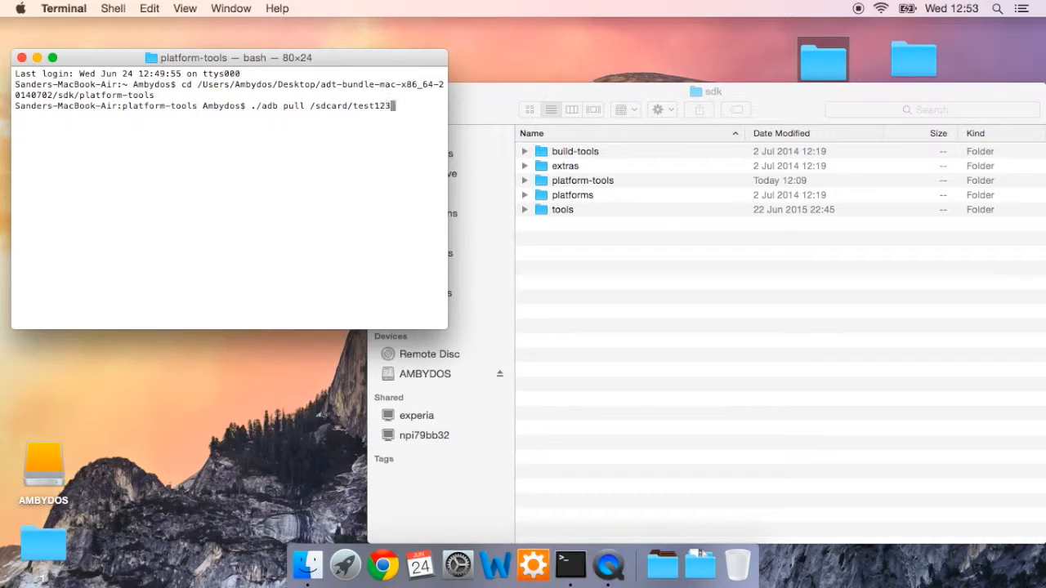
pyautogui.write('.raw')
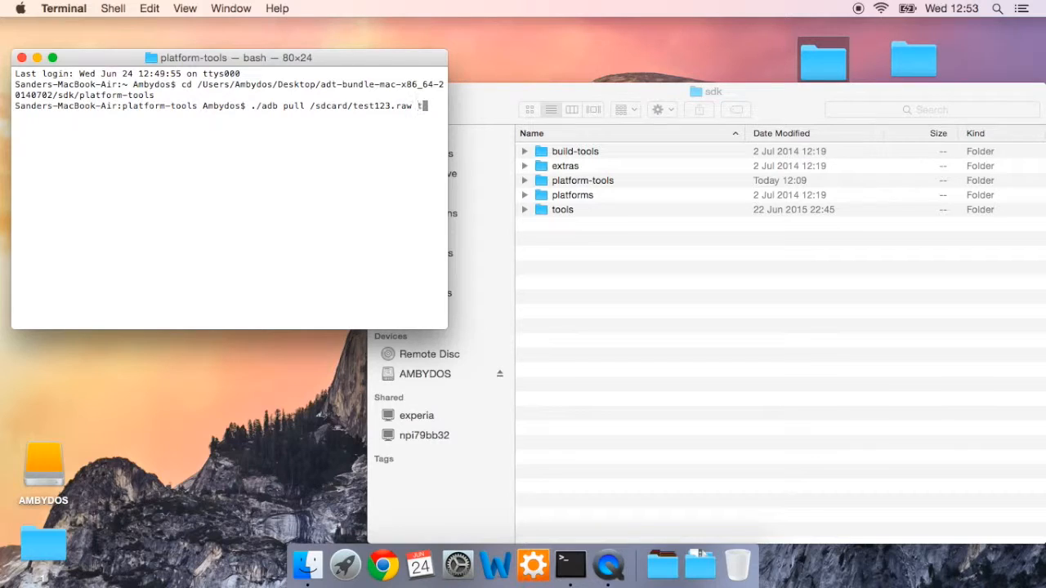
pyautogui.write('test123.raw')
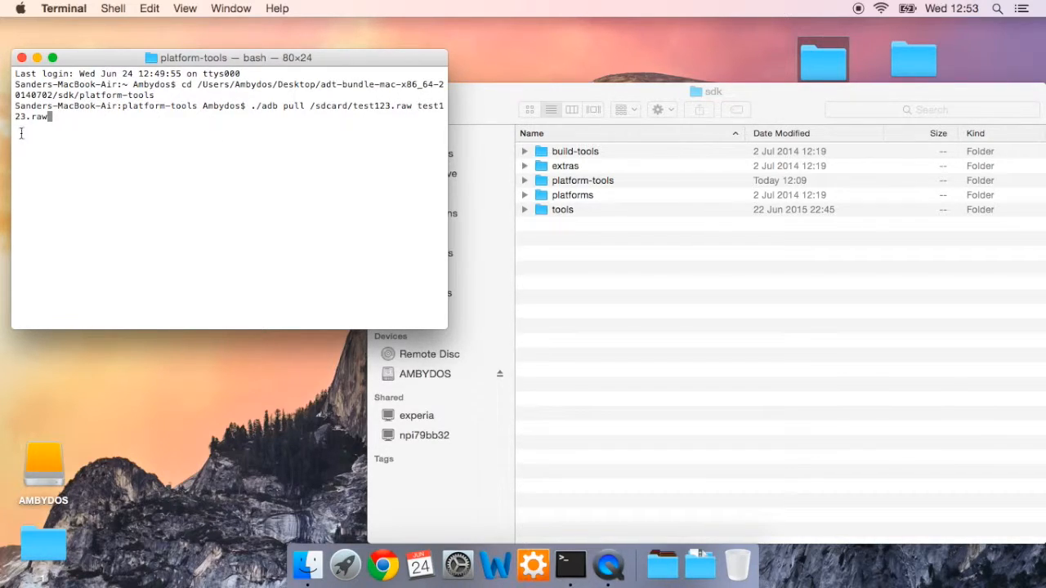
pyautogui.moveTo(521, 181)
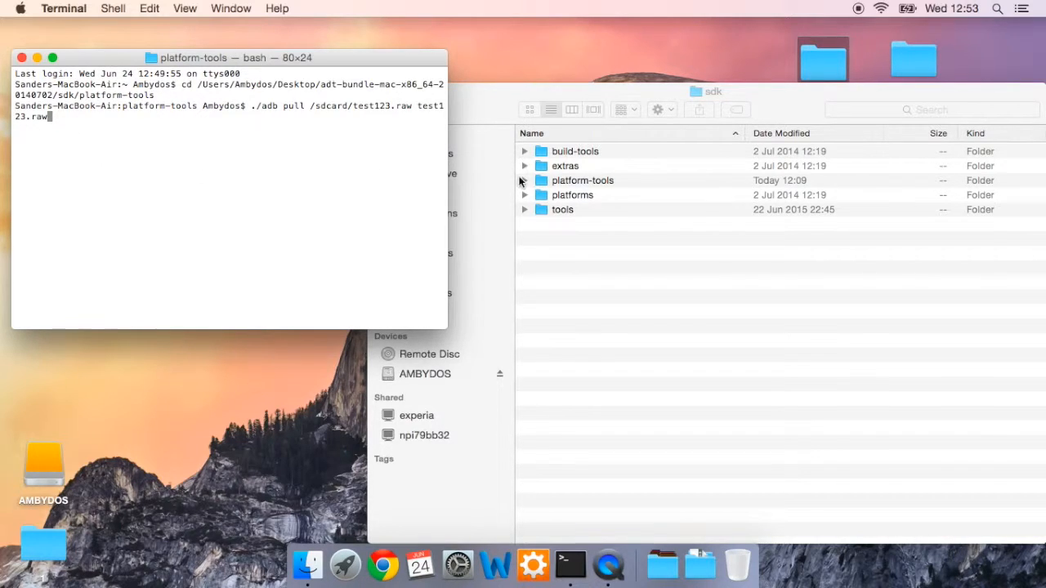
pyautogui.moveTo(245, 138)
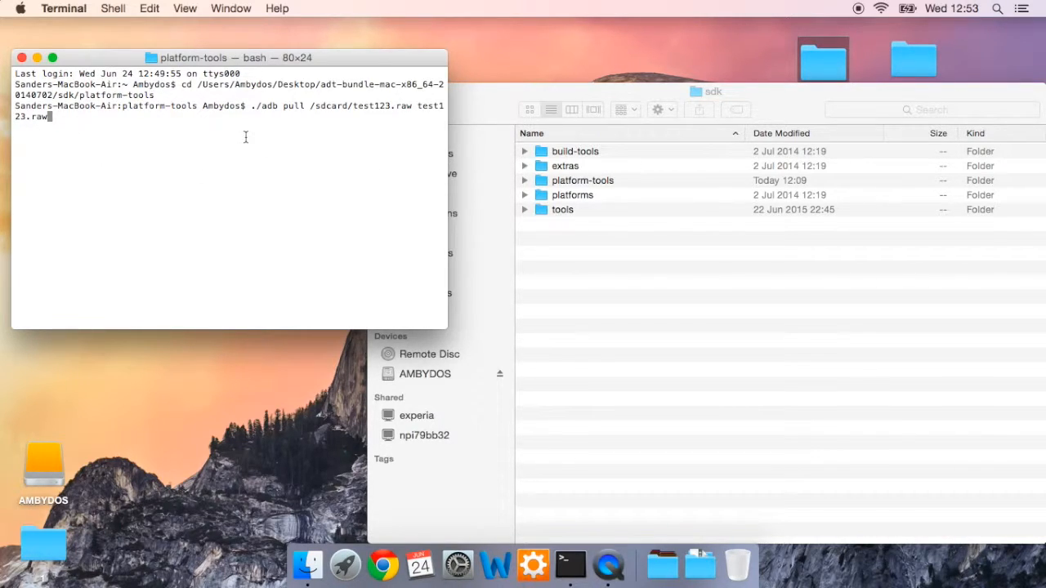
# Run the pull and check the 614 KB test123.raw in Finder's platform-tools folder.
pyautogui.press('Return')
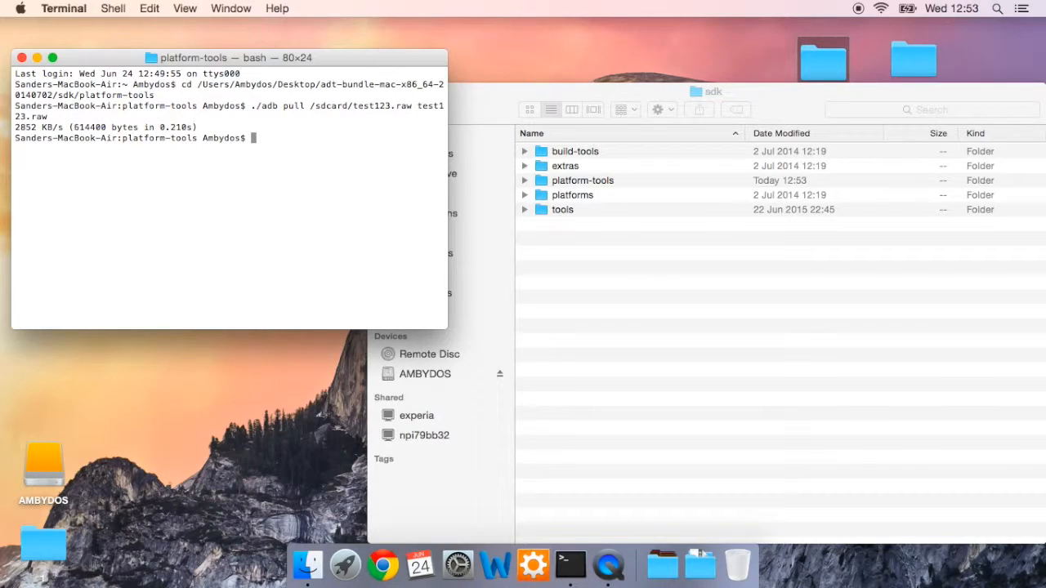
pyautogui.moveTo(608, 253)
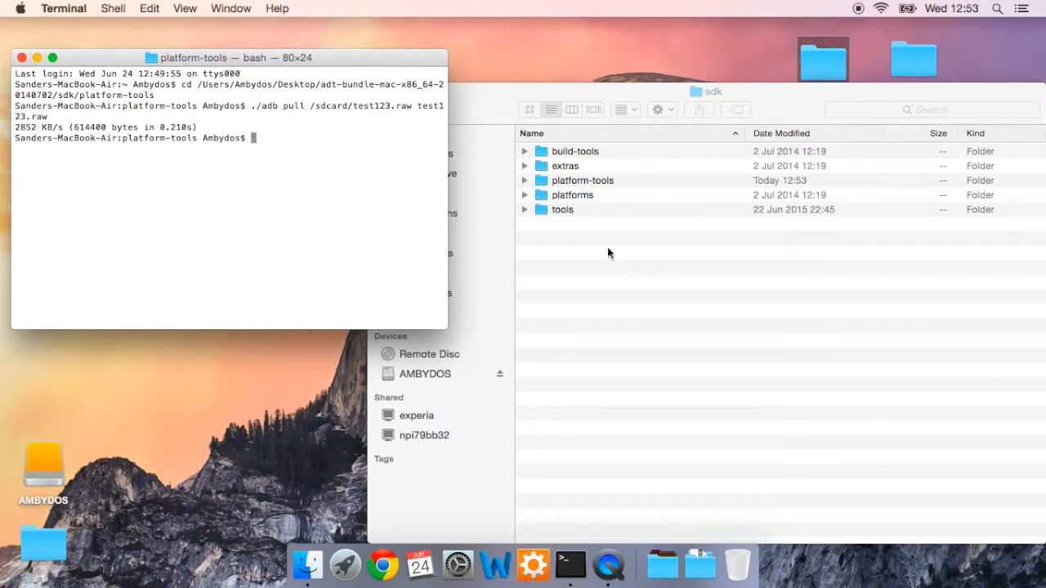
pyautogui.click(582, 180)
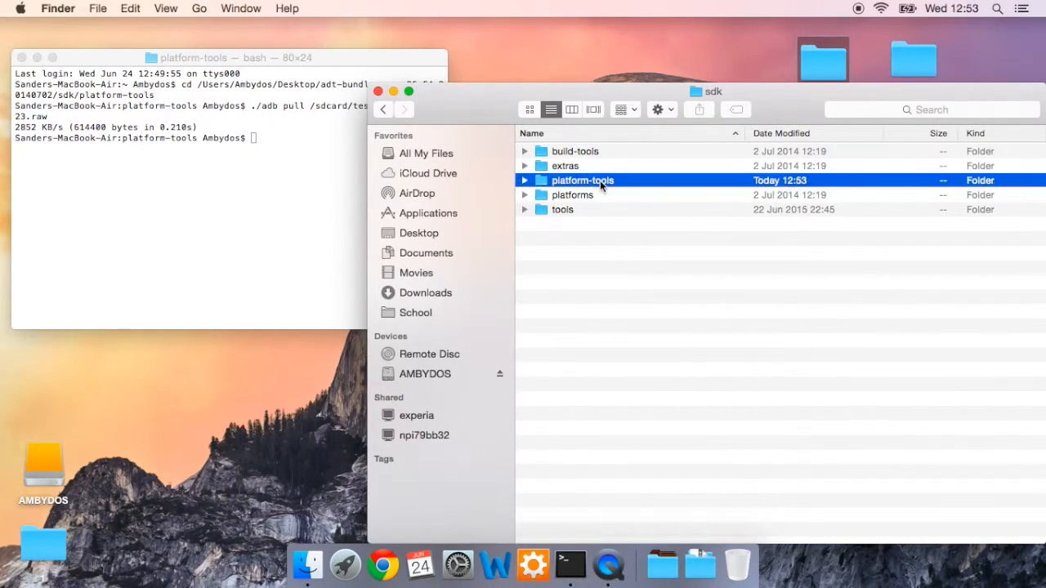
pyautogui.doubleClick(582, 180)
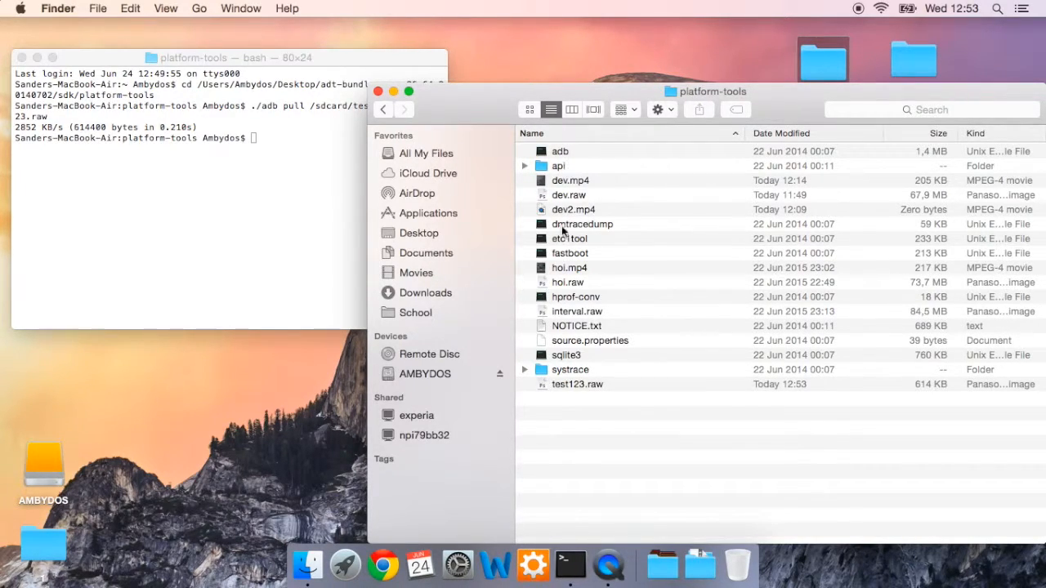
pyautogui.click(578, 384)
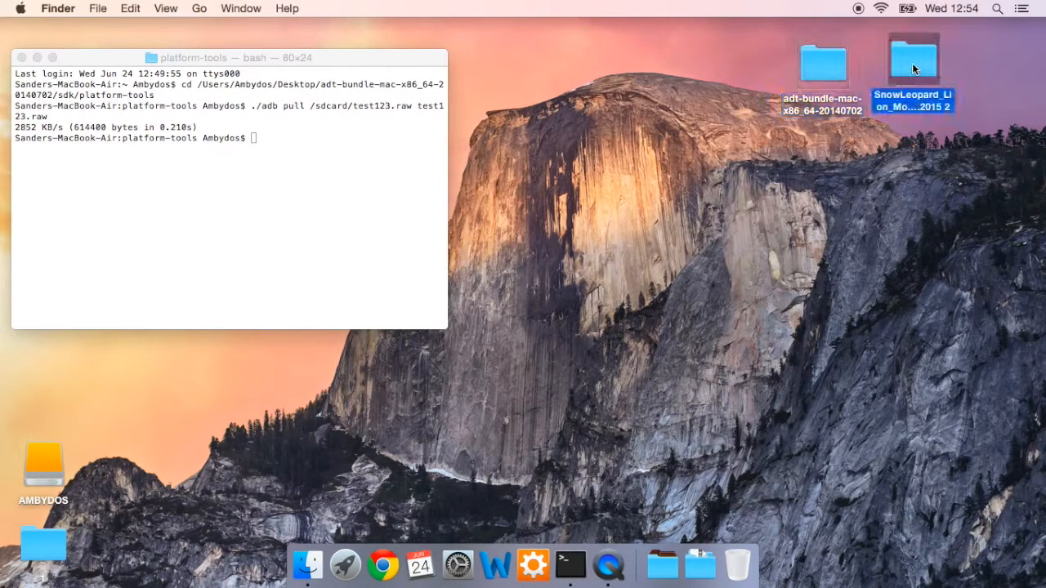
pyautogui.doubleClick(913, 61)
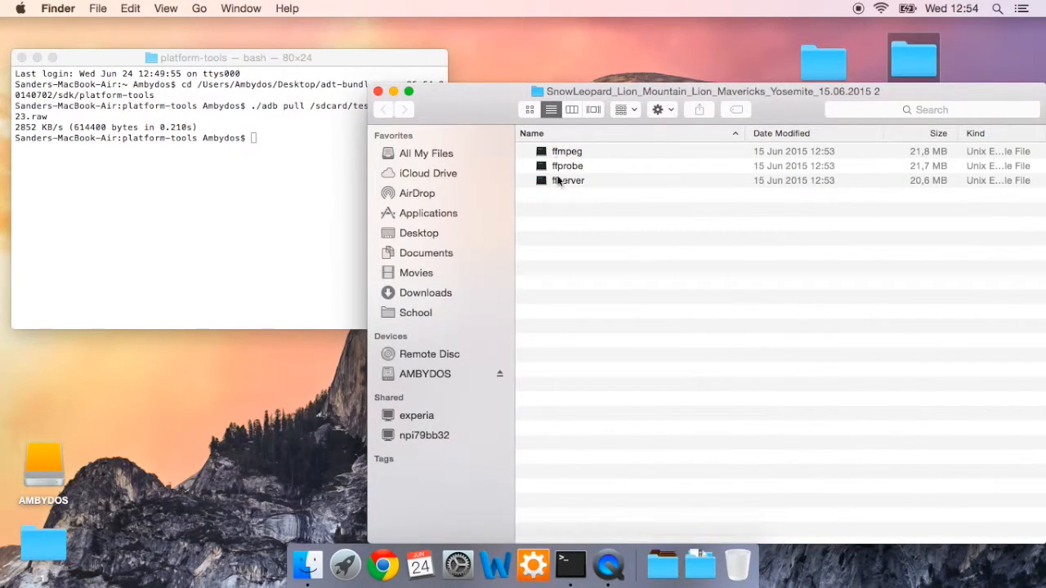
pyautogui.moveTo(609, 176)
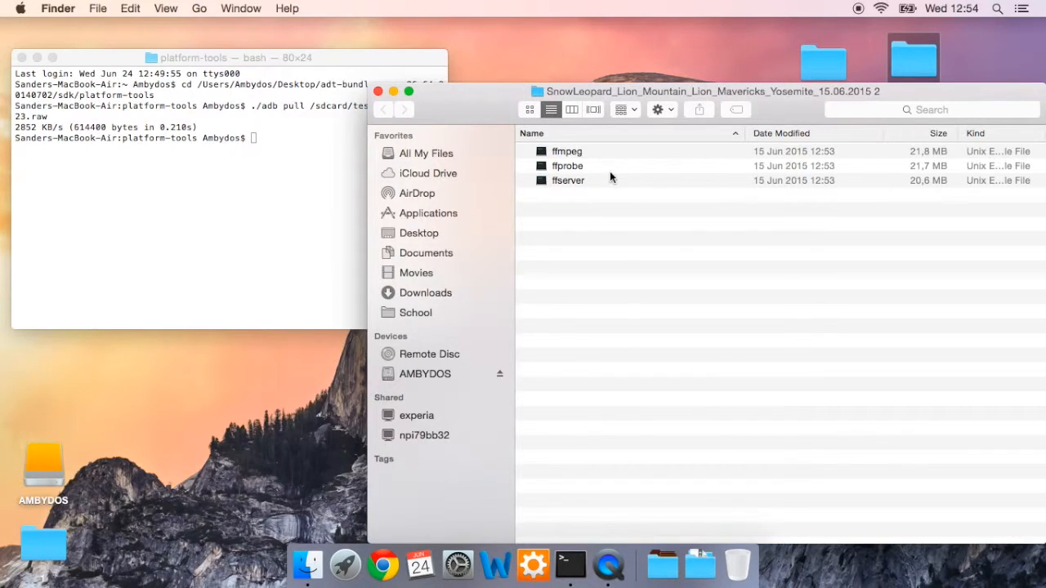
pyautogui.moveTo(369, 85)
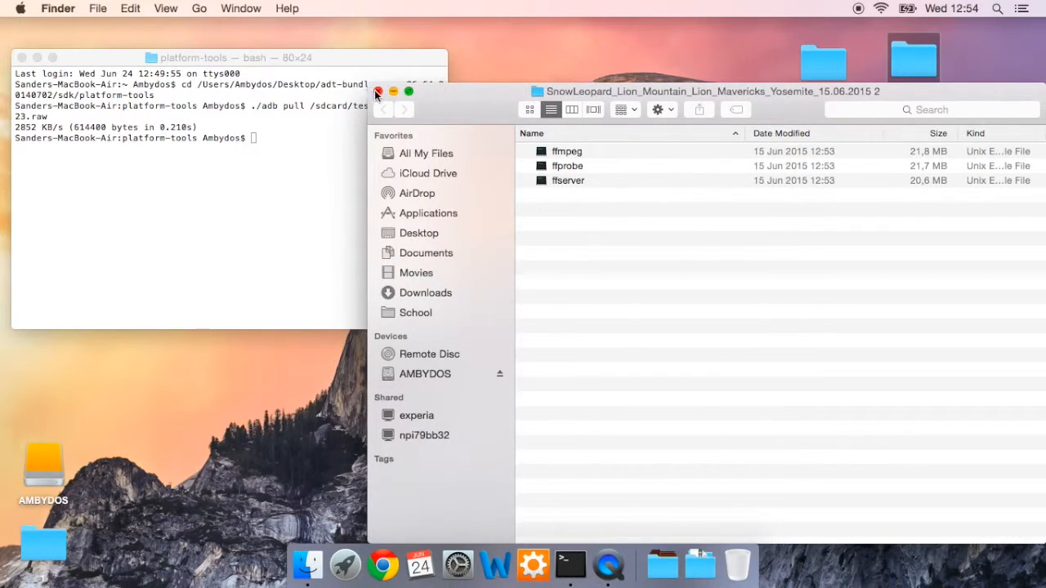
pyautogui.click(376, 92)
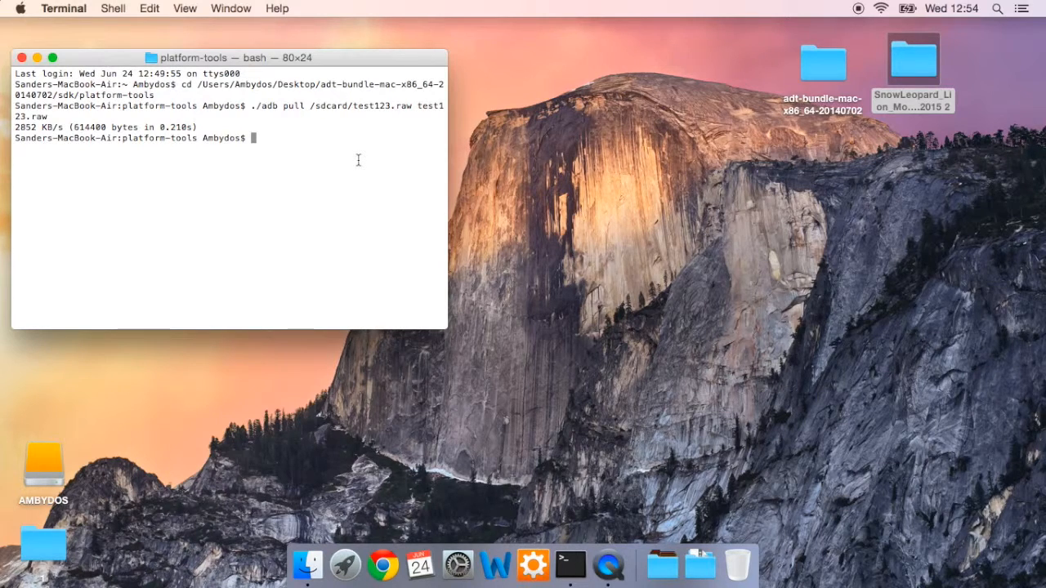
# cd into the Desktop's SnowLeopard_..._15.06.2015 2 ffmpeg folder by dragging it in.
pyautogui.write('cd')
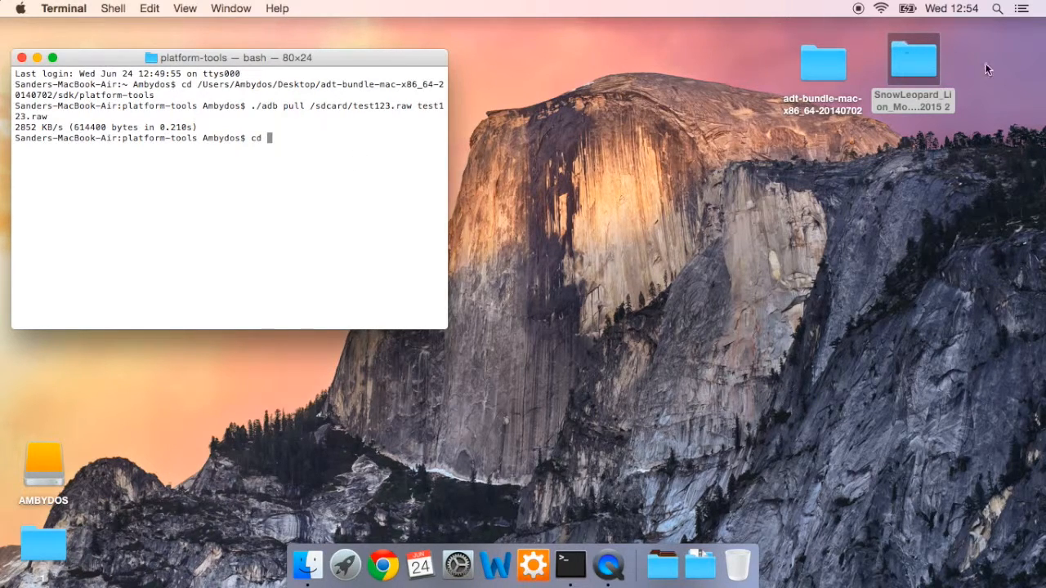
pyautogui.doubleClick(912, 60)
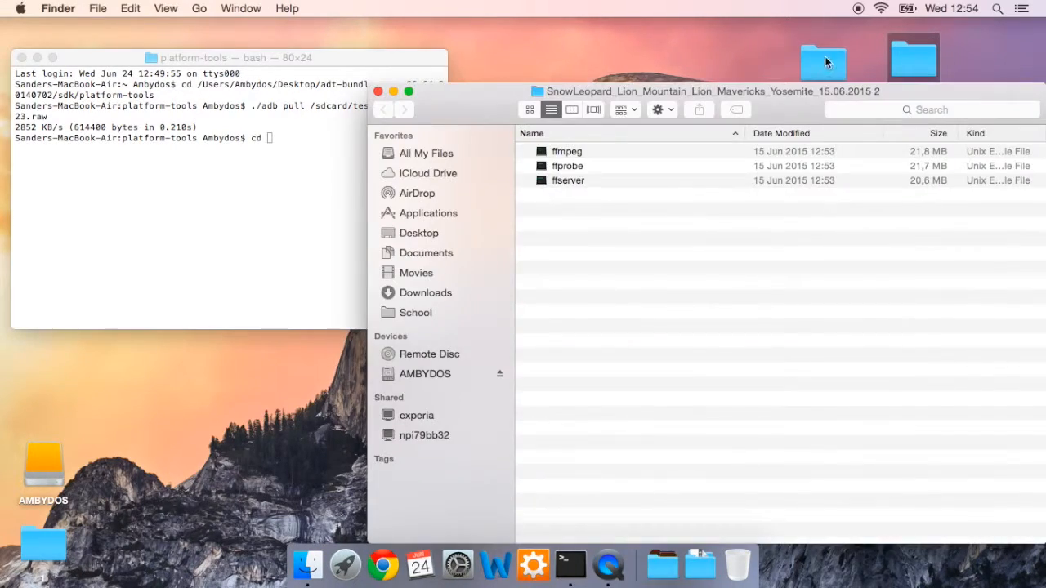
pyautogui.moveTo(913, 57); pyautogui.dragTo(298, 319)
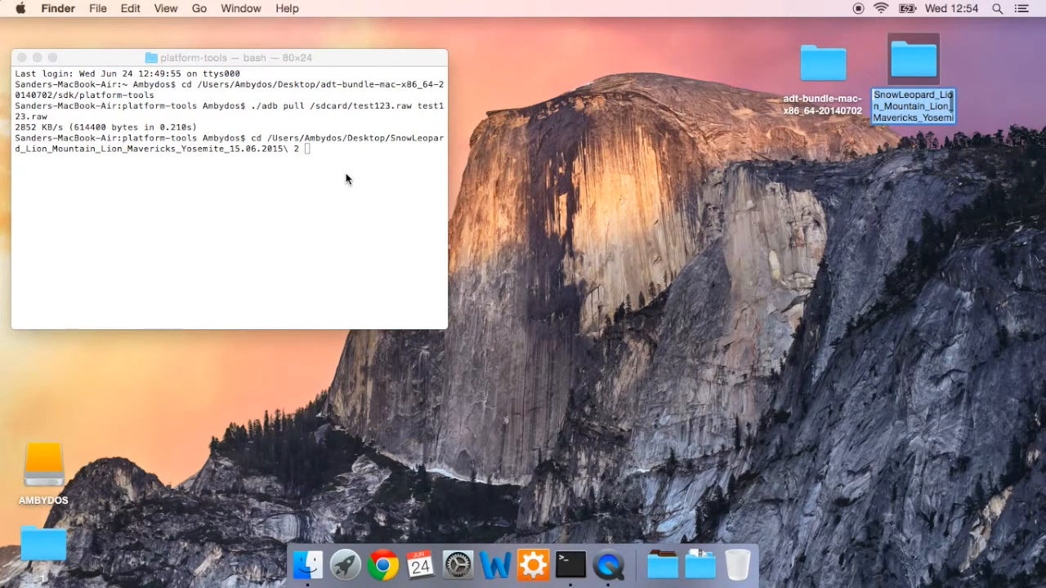
pyautogui.press('Return')
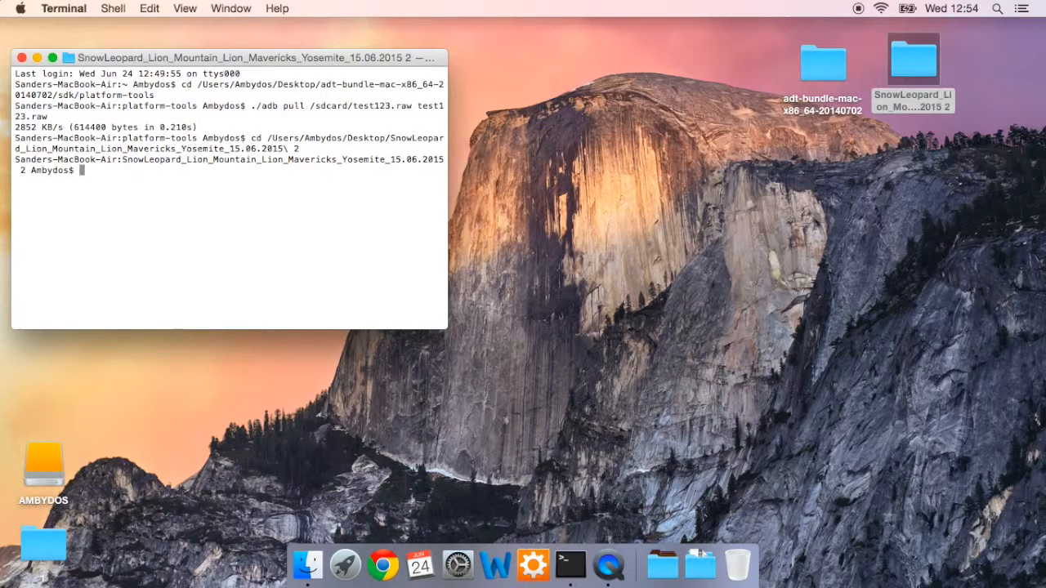
# Start the ffmpeg command: rawvideo input, 320x320 size, rgb24 pixel format, rate 10, -i.
pyautogui.write('./f')
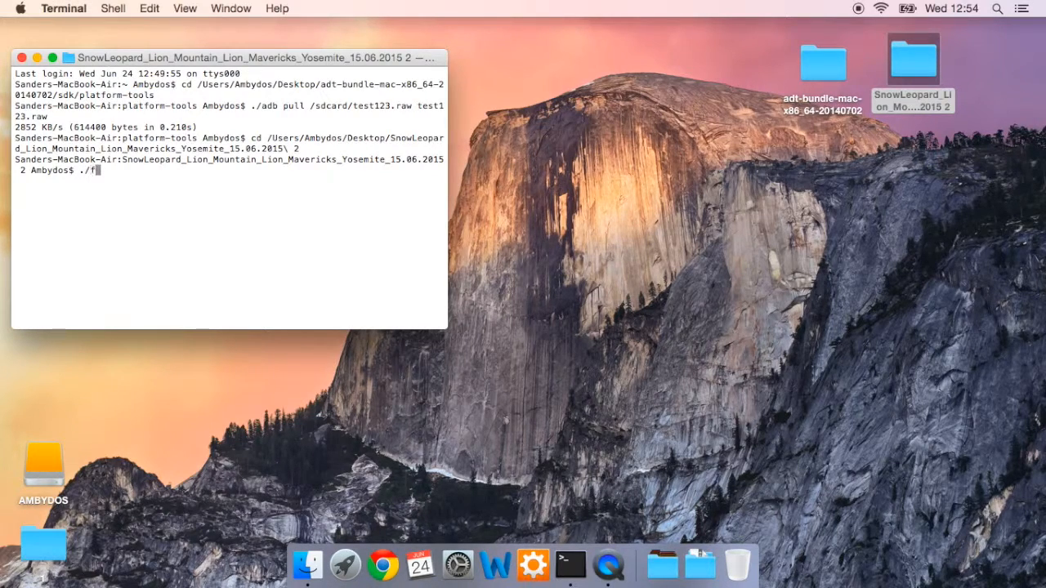
pyautogui.write('fmpeg')
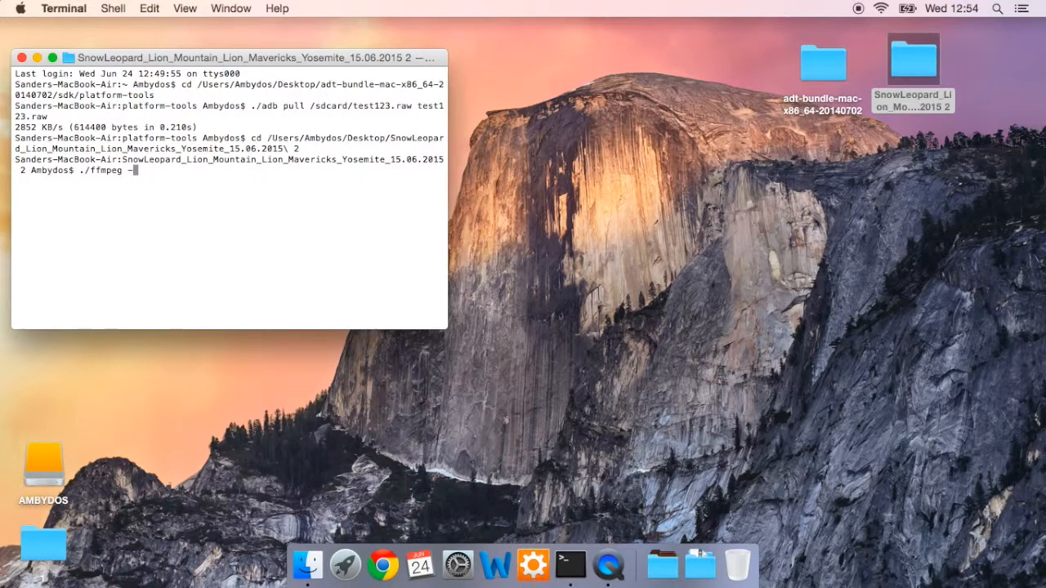
pyautogui.write('-f rawvideo')
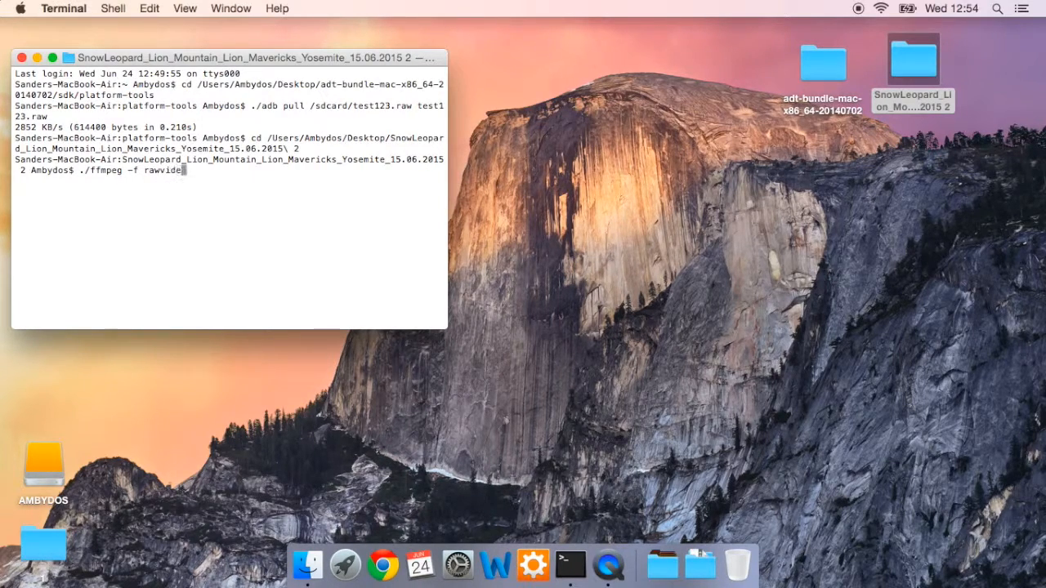
pyautogui.write('o -')
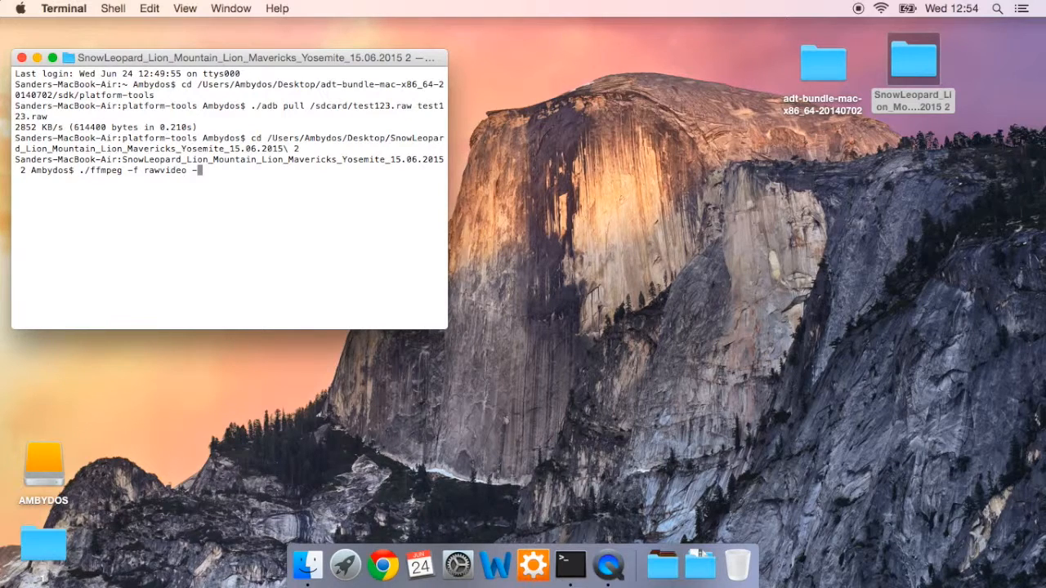
pyautogui.write('-vcodec')
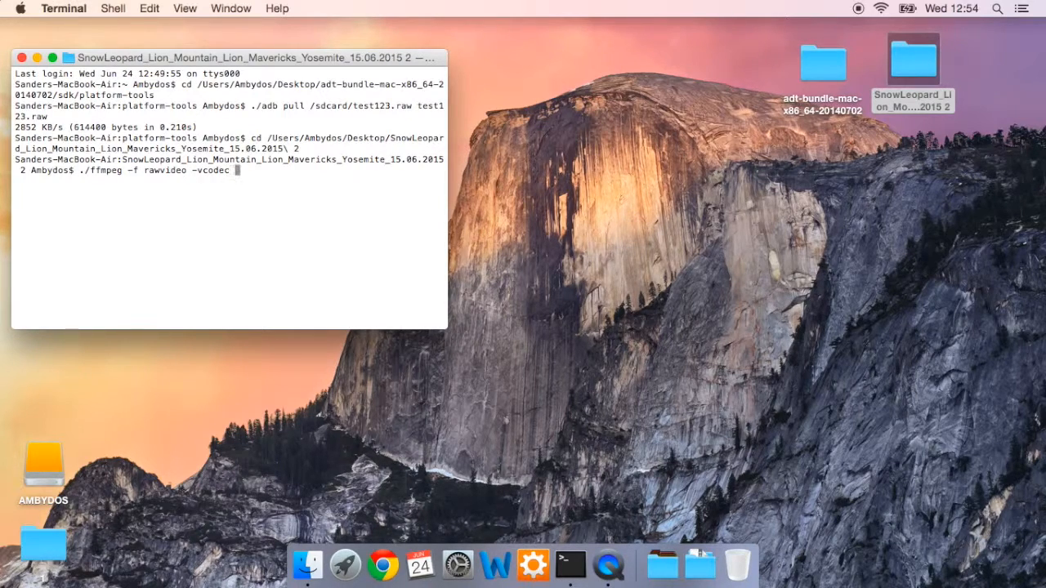
pyautogui.write('rawvideo')
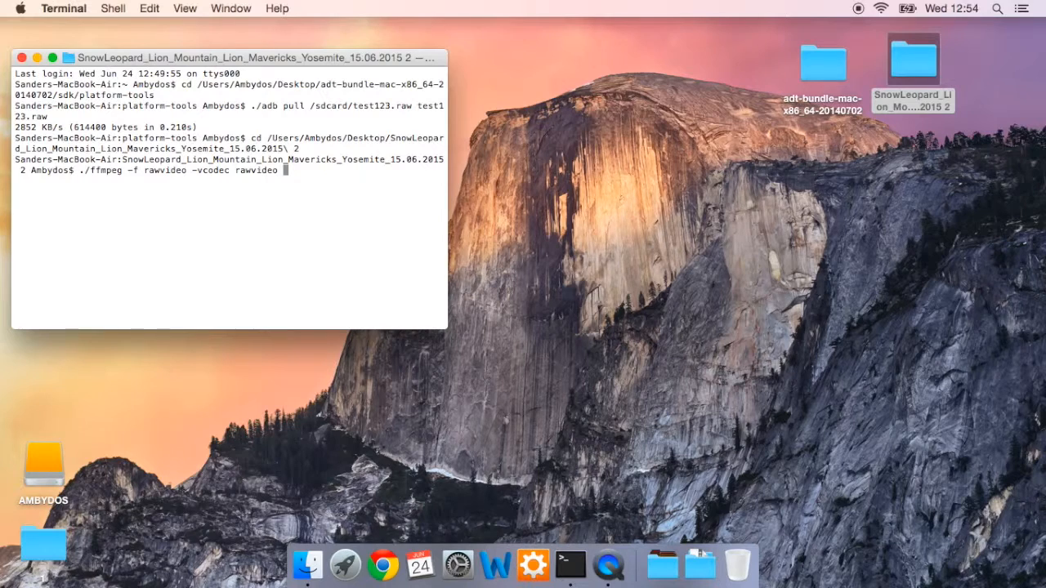
pyautogui.write('-s')
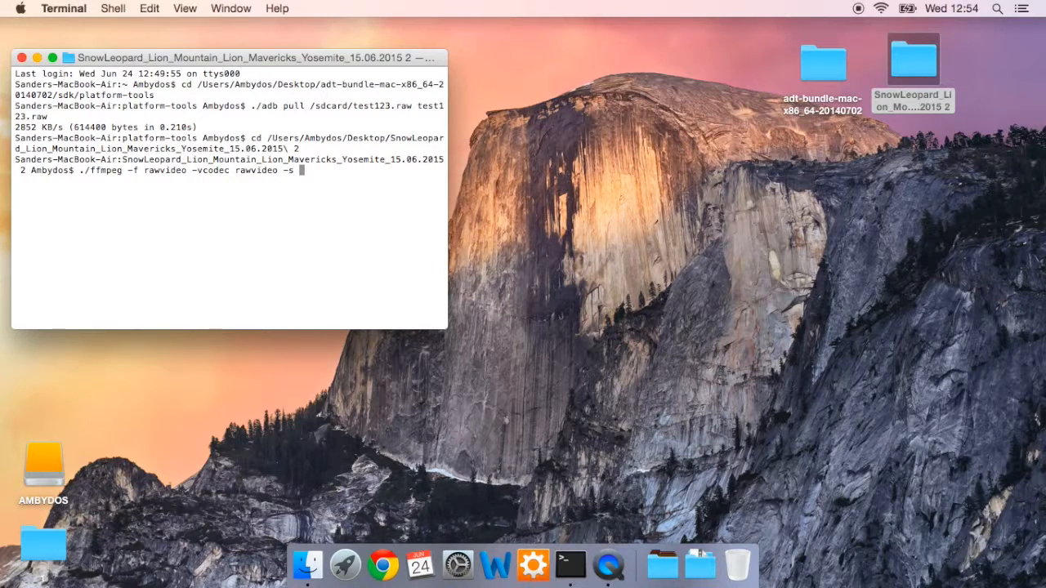
pyautogui.write('320x320')
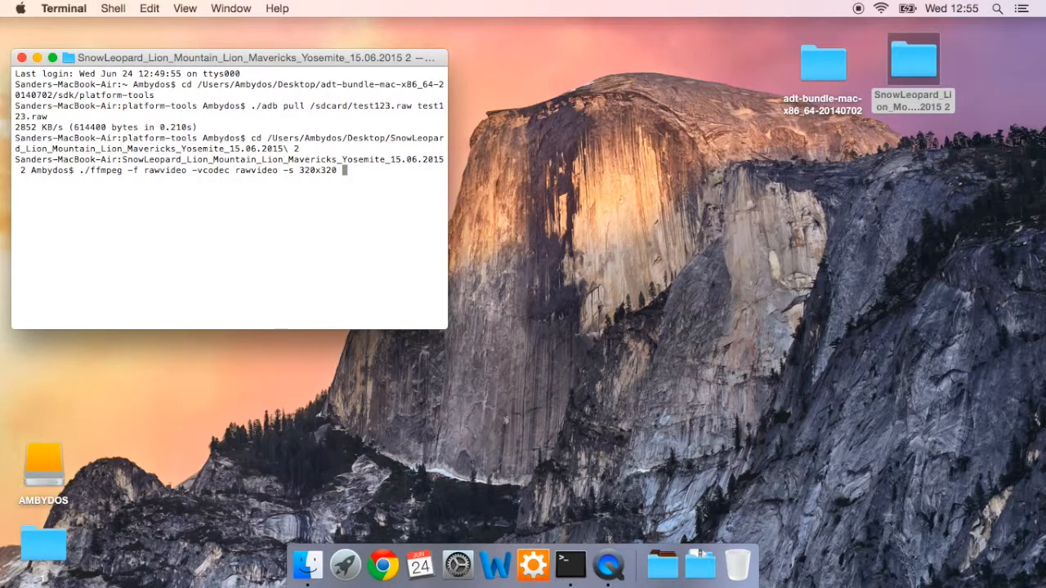
pyautogui.write('-pix')
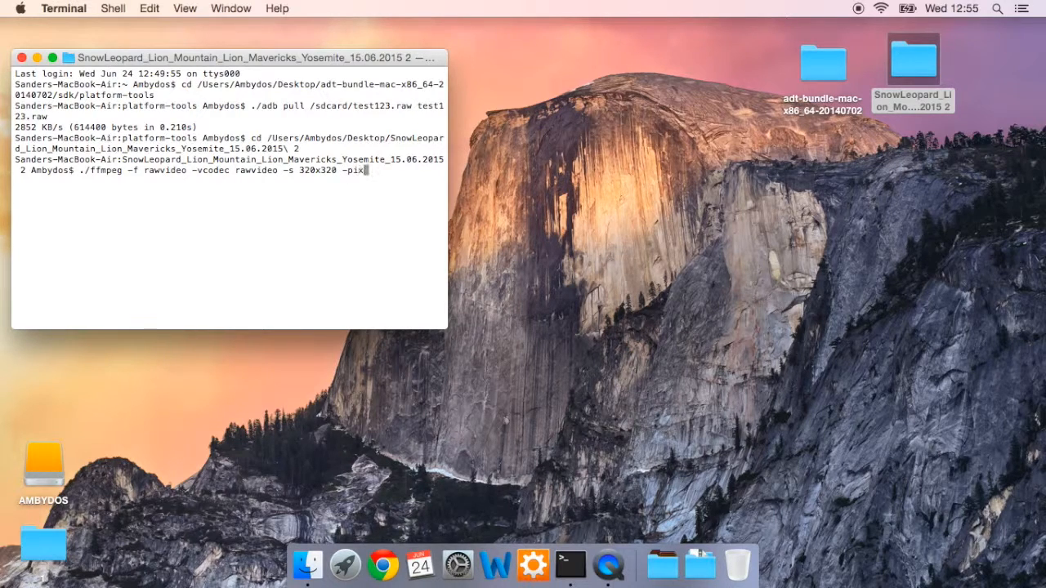
pyautogui.write('_fmt rg')
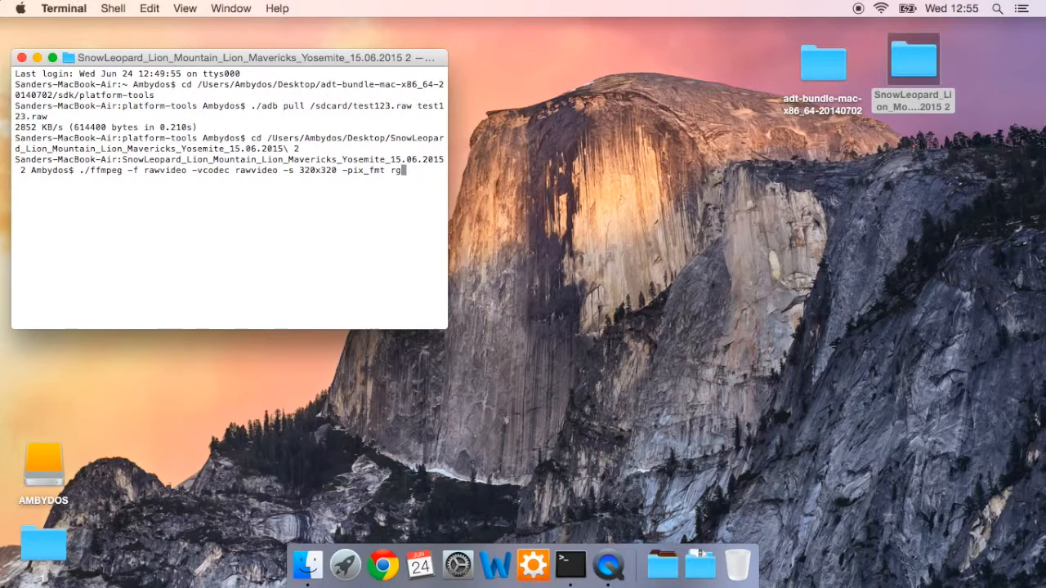
pyautogui.write('b24')
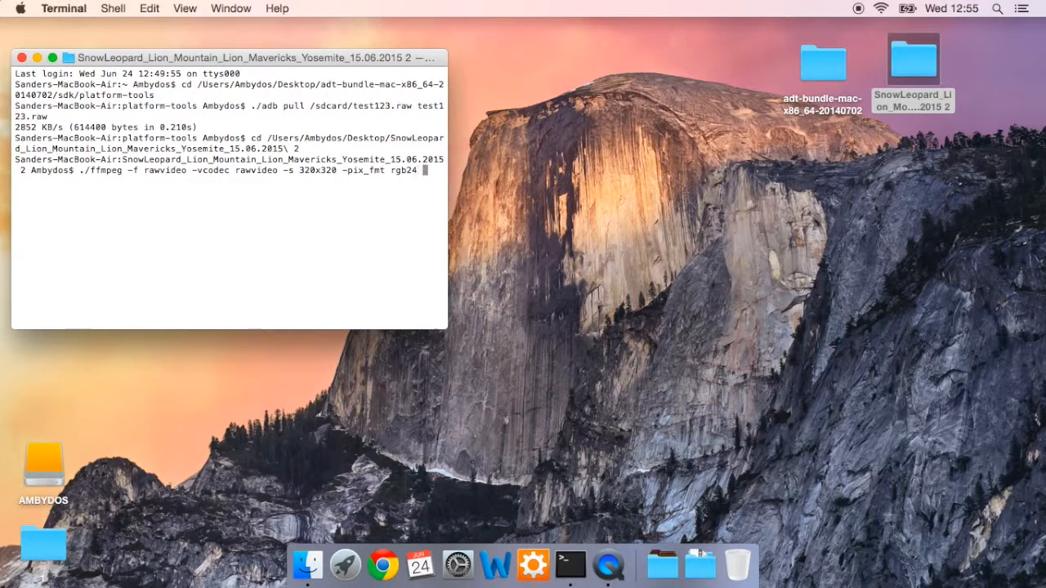
pyautogui.write('-r')
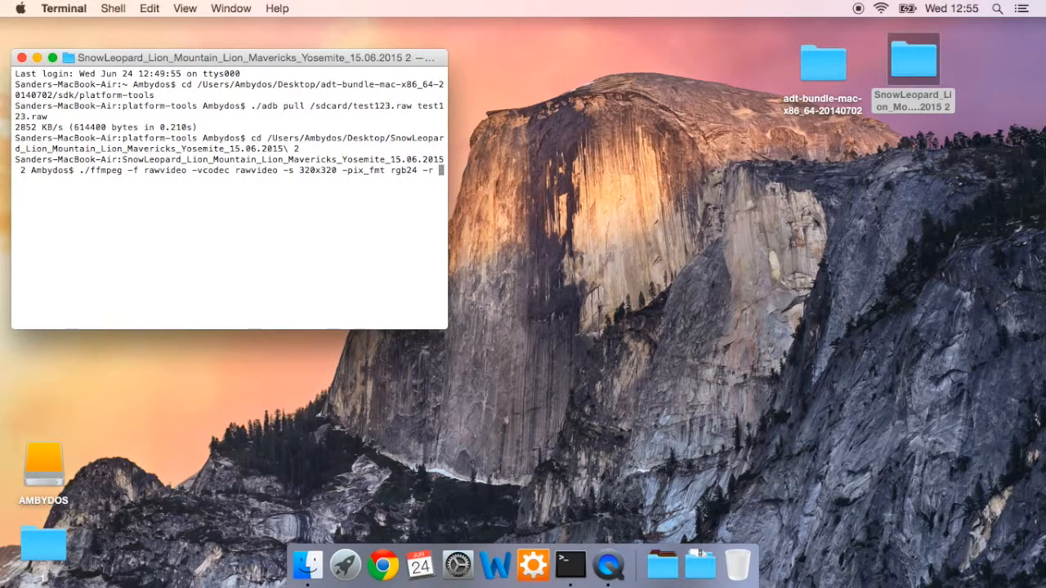
pyautogui.write('0 -i')
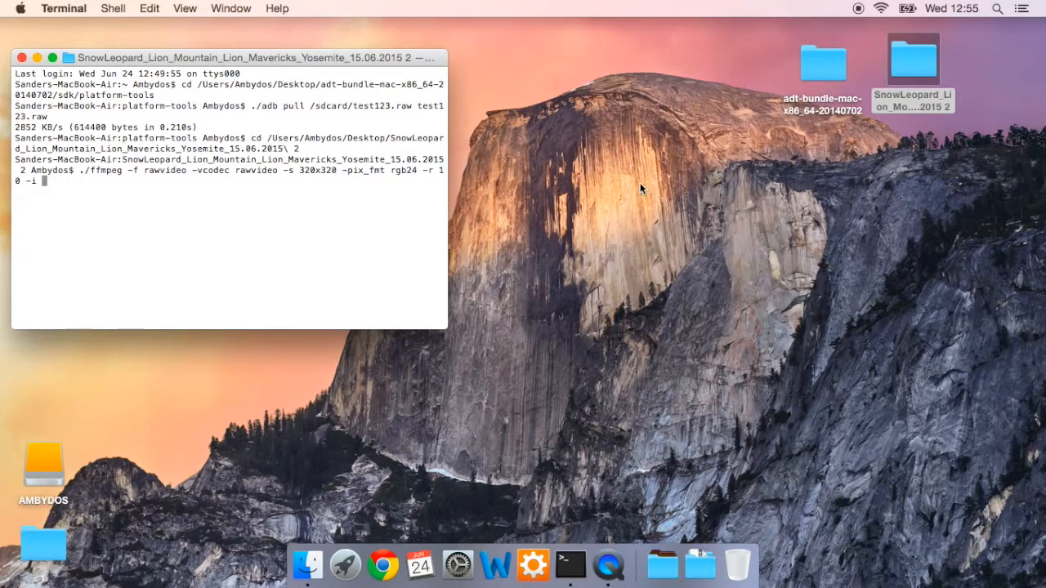
# Drag test123.raw from adt-bundle > sdk > platform-tools into Terminal as the ffmpeg input.
pyautogui.doubleClick(823, 61)
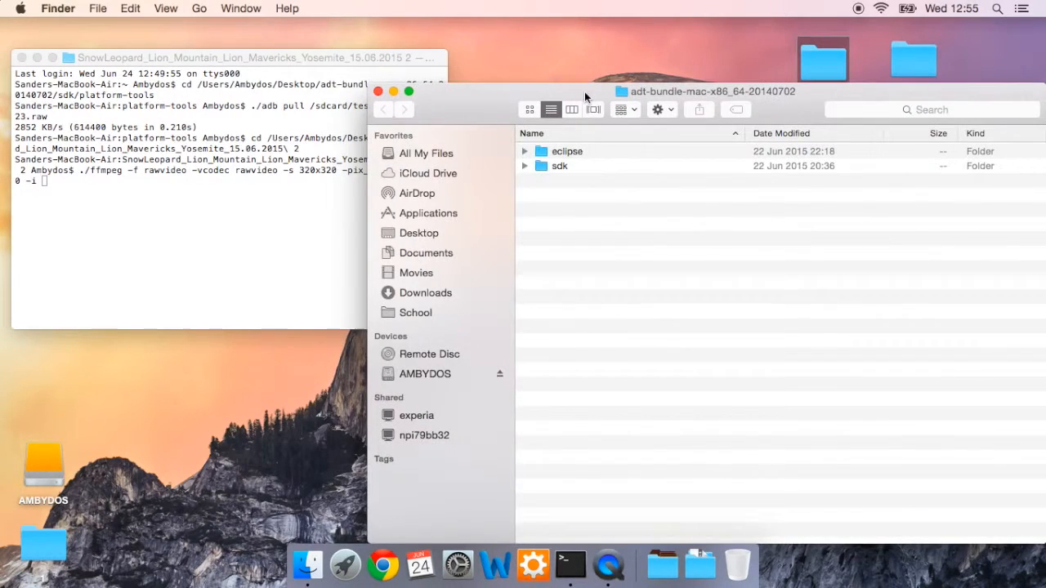
pyautogui.doubleClick(559, 166)
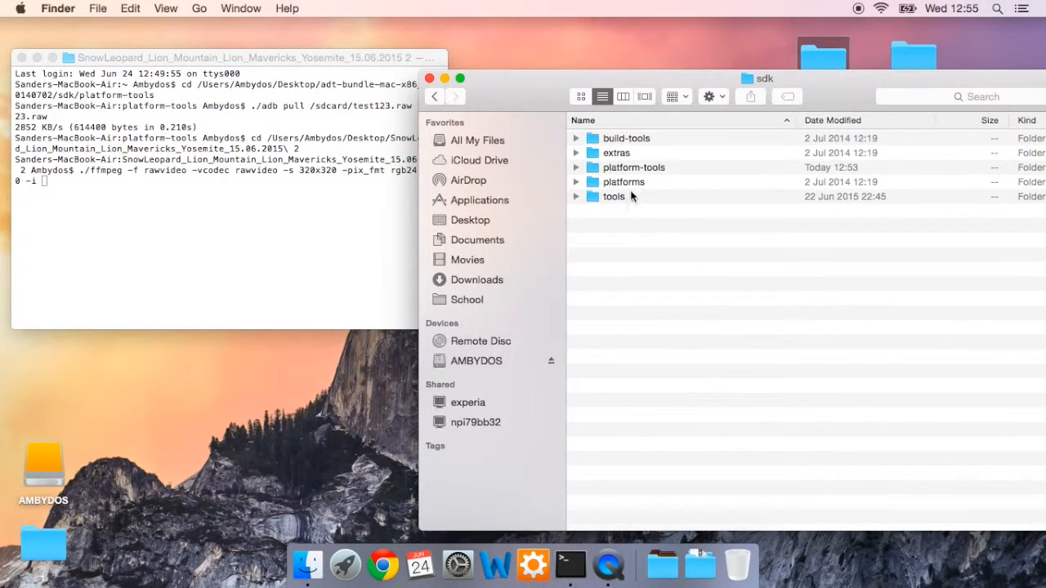
pyautogui.doubleClick(635, 167)
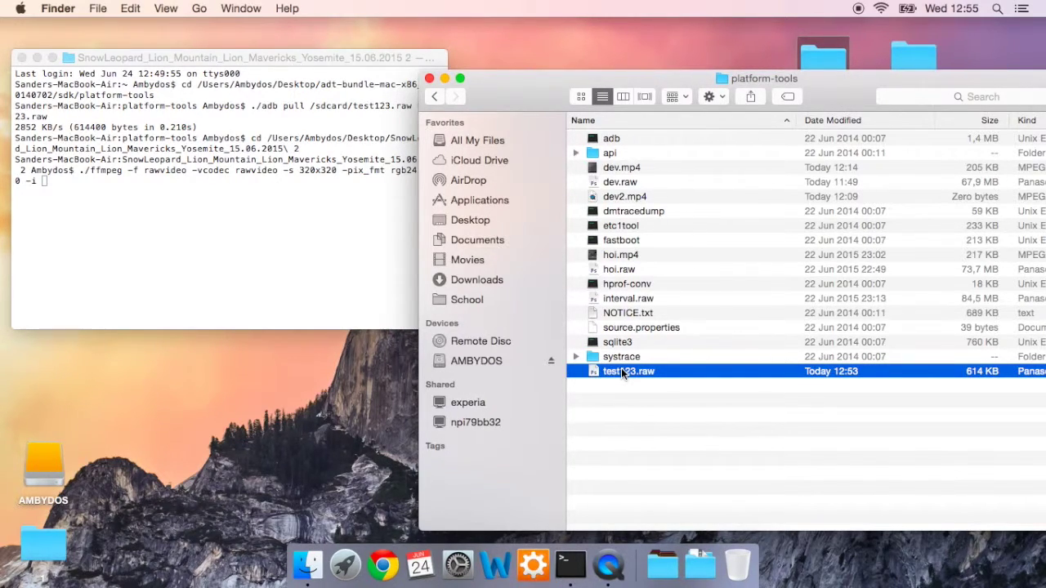
pyautogui.moveTo(629, 371); pyautogui.dragTo(218, 248)
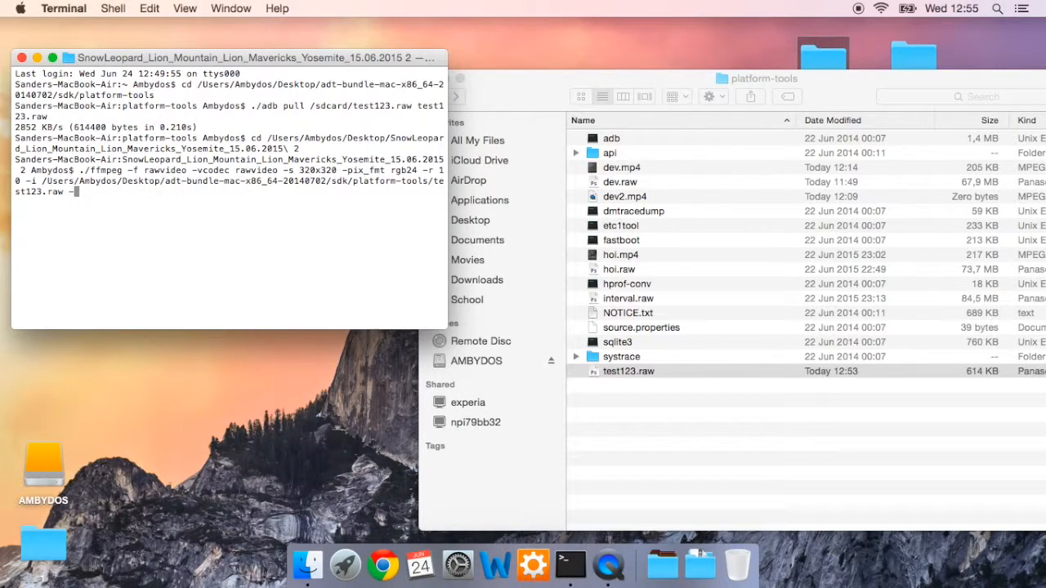
# Append '-an -c:v libx264 -pix_fmt yuv420p' after the input file in the ffmpeg command.
pyautogui.write('an')
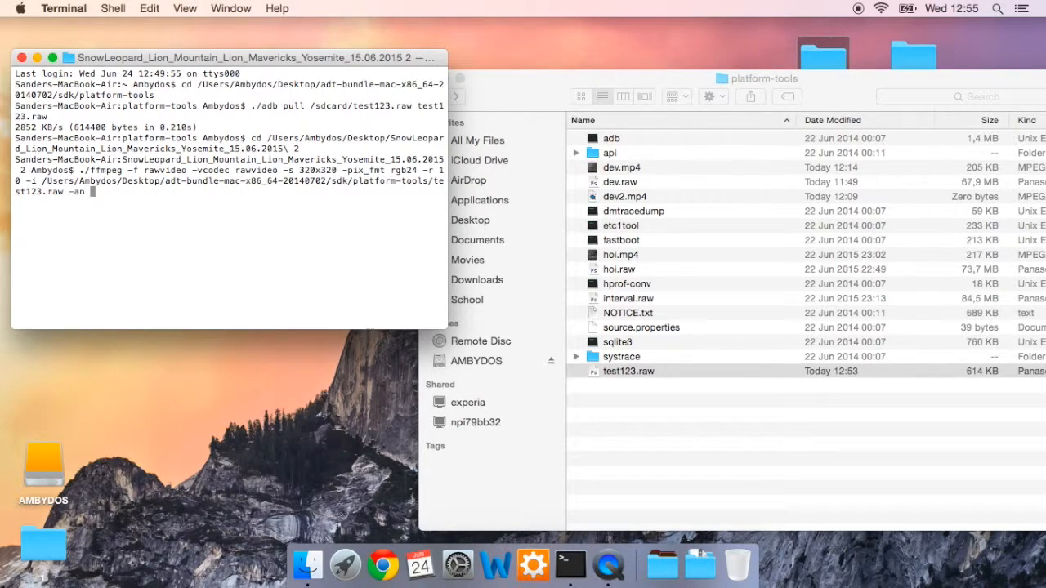
pyautogui.write('-c:')
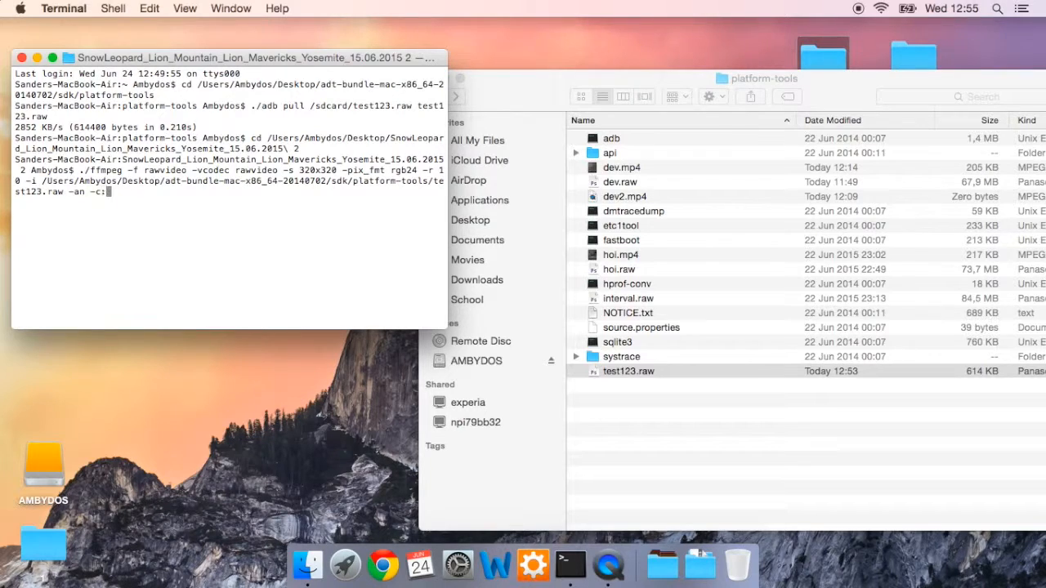
pyautogui.write('v')
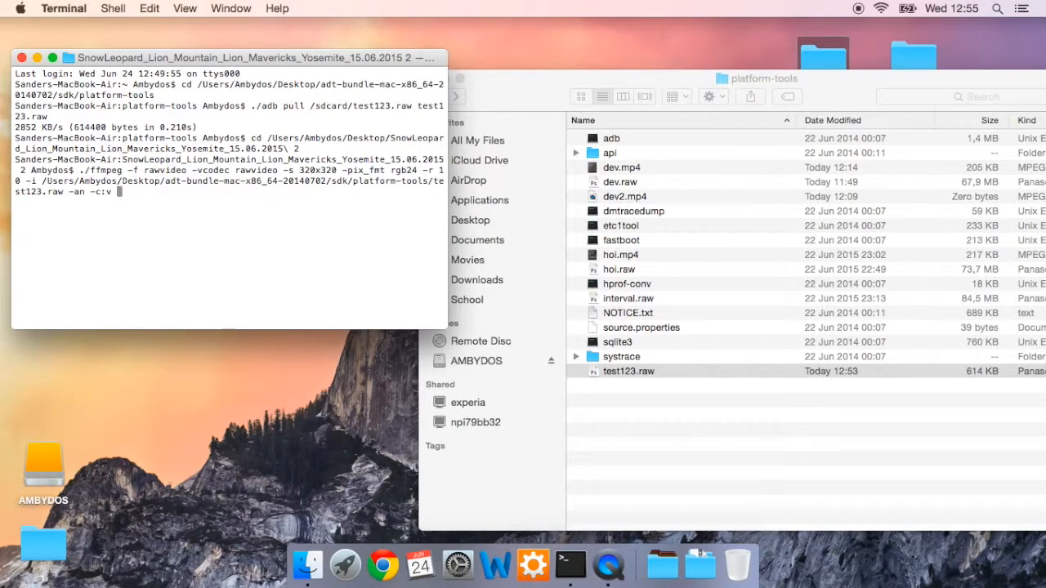
pyautogui.write('libx')
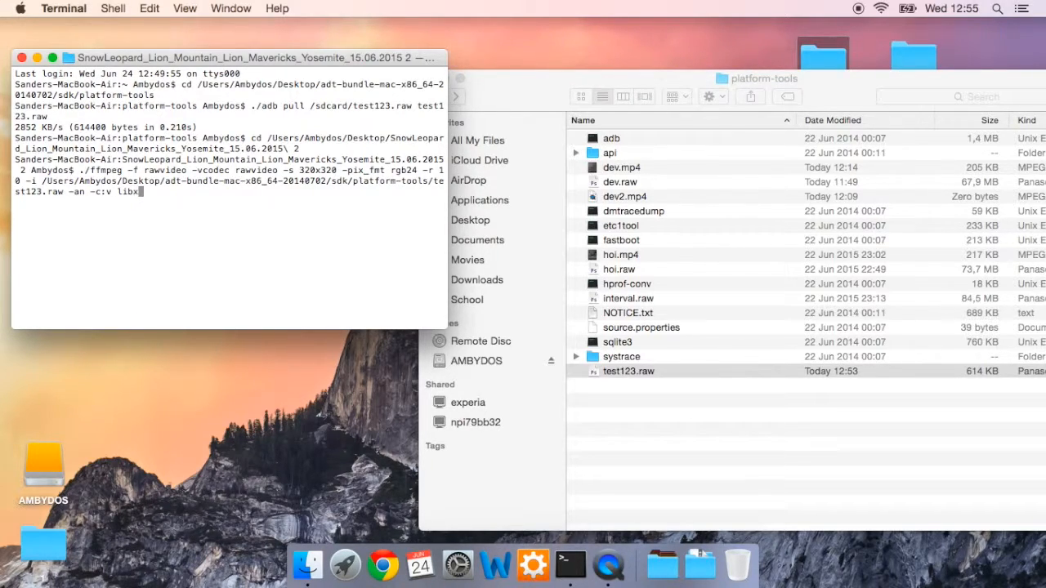
pyautogui.write('264')
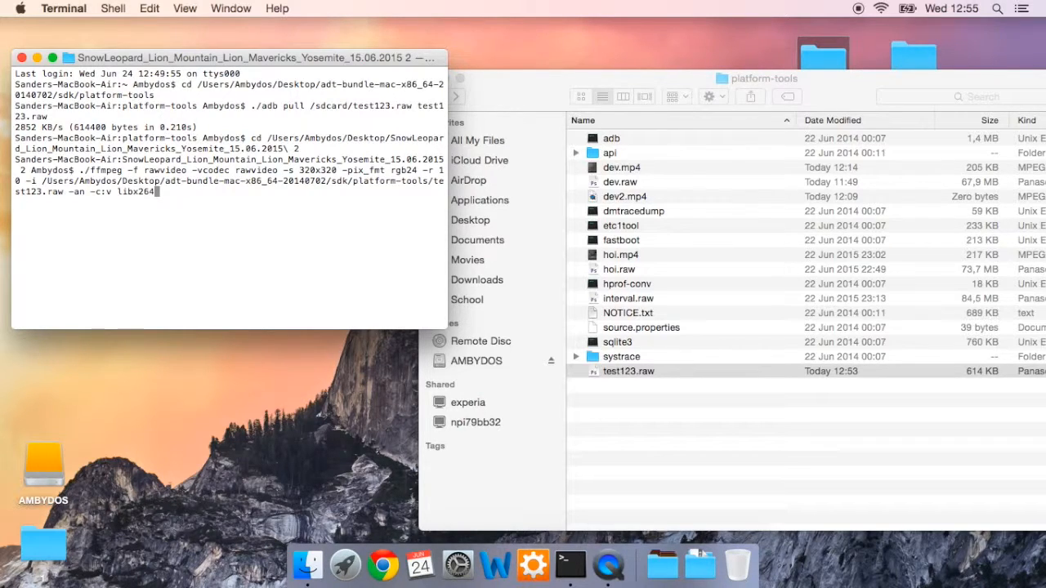
pyautogui.write('-')
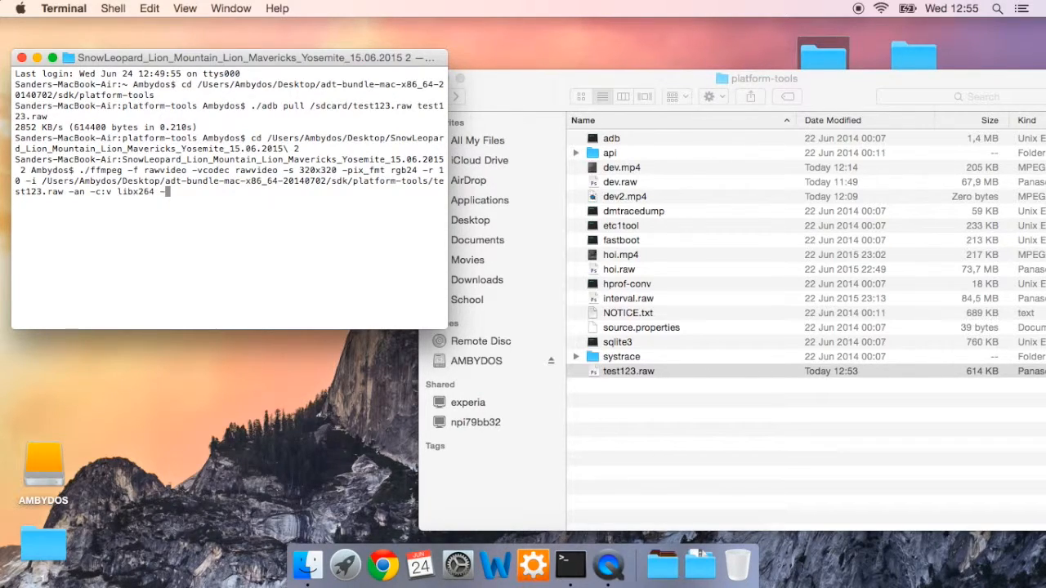
pyautogui.write('-pix_')
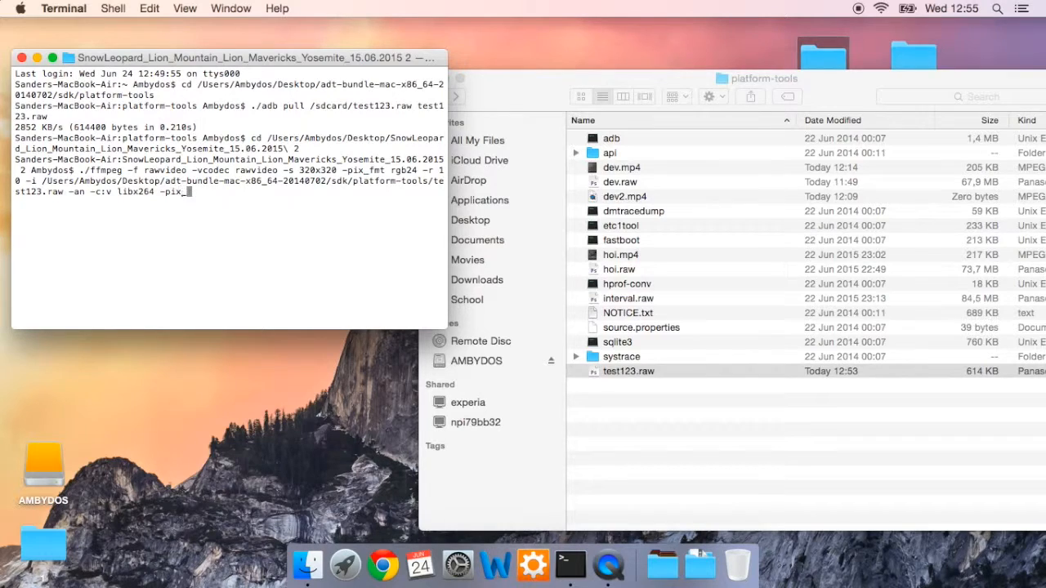
pyautogui.write('fmt')
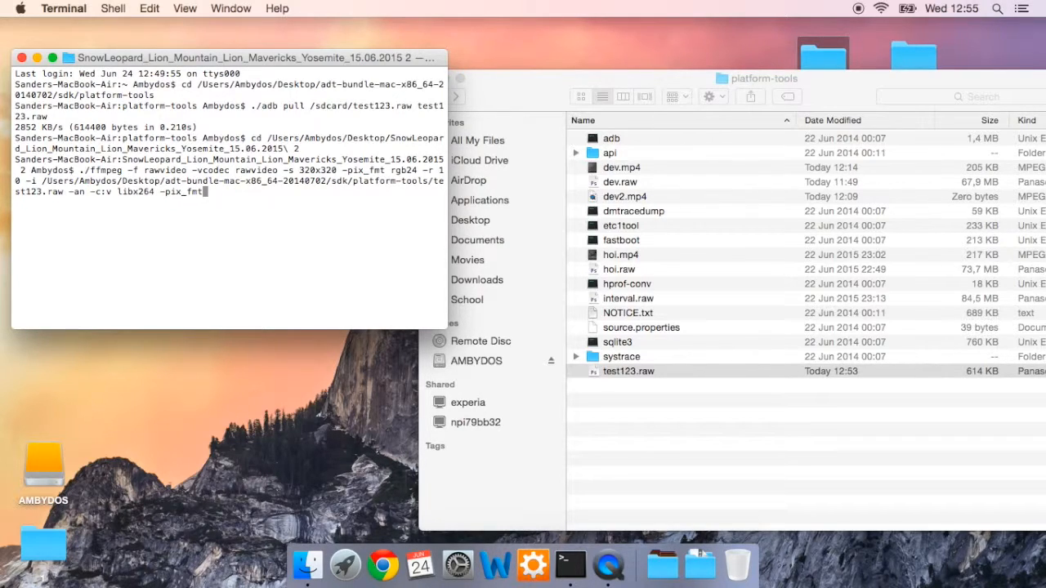
pyautogui.write('yuv')
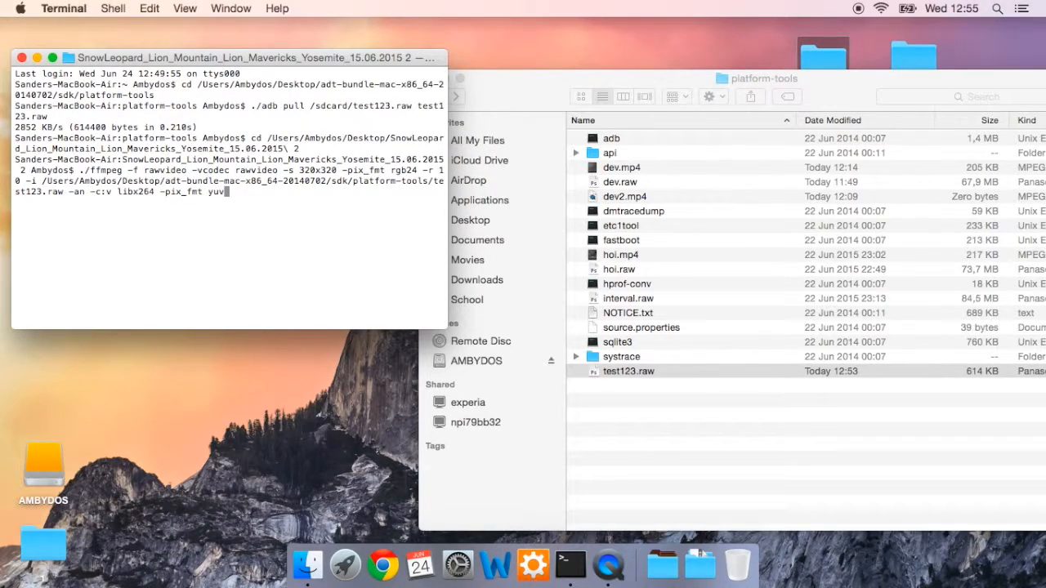
pyautogui.write('420p')
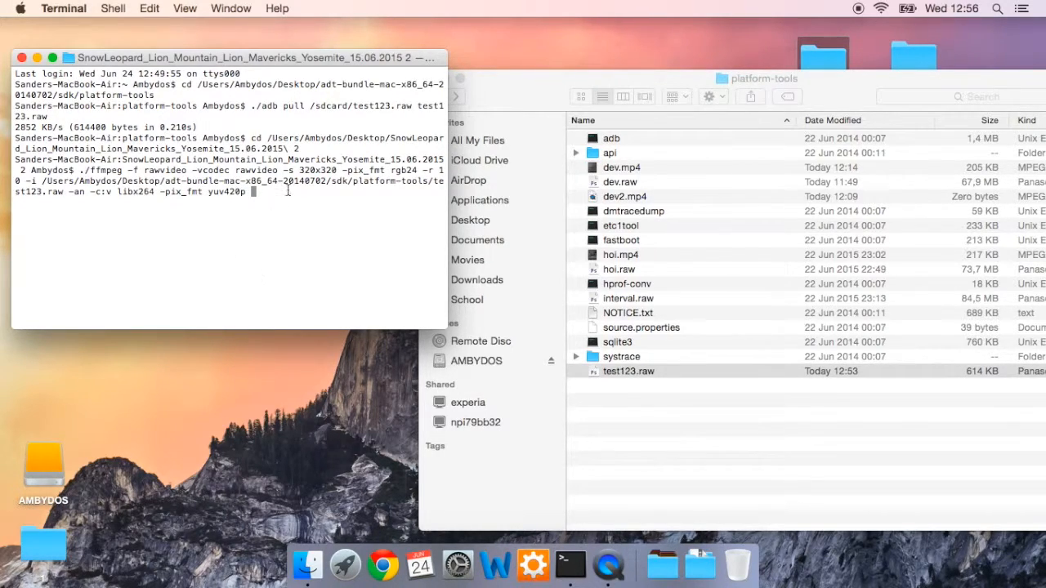
# Drag in test123.raw's path as the output, change it to test123.mp4, and run ffmpeg.
pyautogui.click(629, 371)
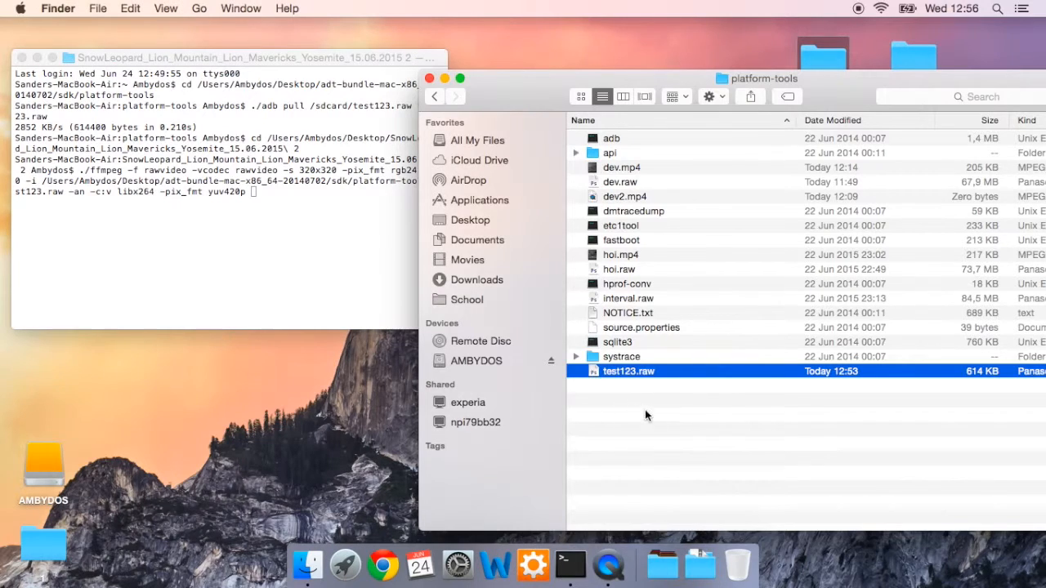
pyautogui.moveTo(624, 386)
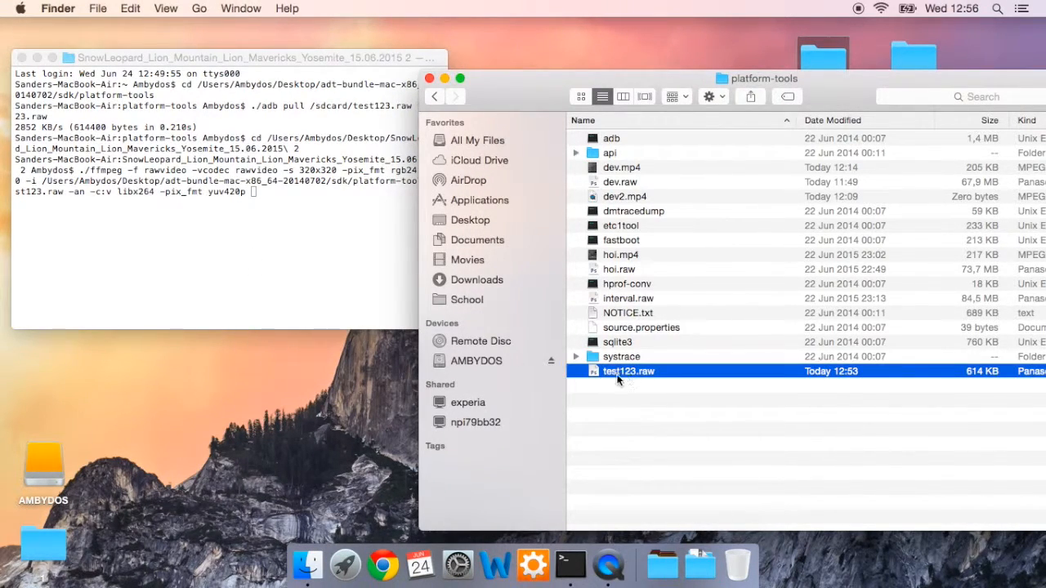
pyautogui.click(682, 400)
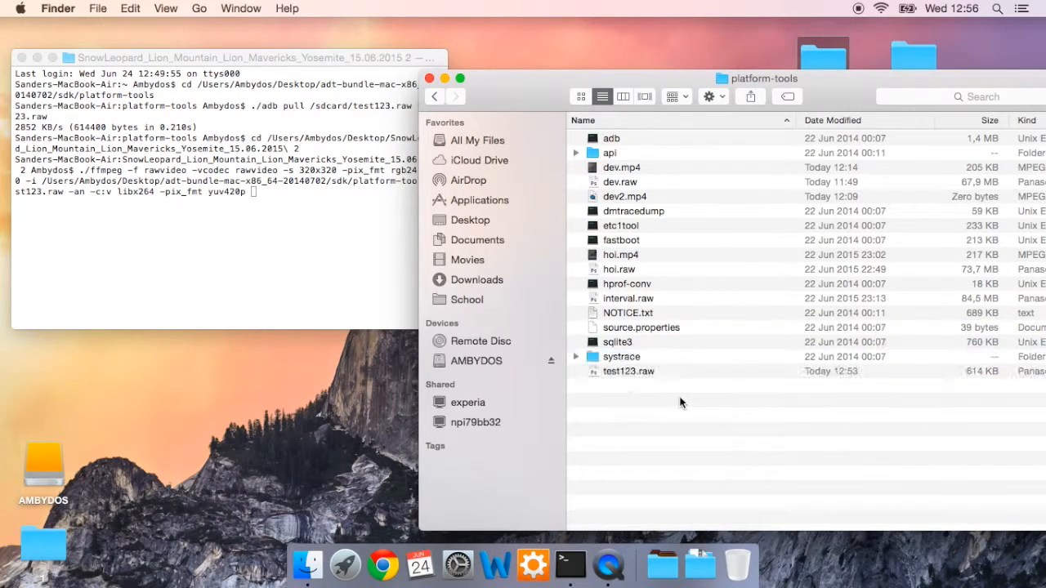
pyautogui.moveTo(648, 377)
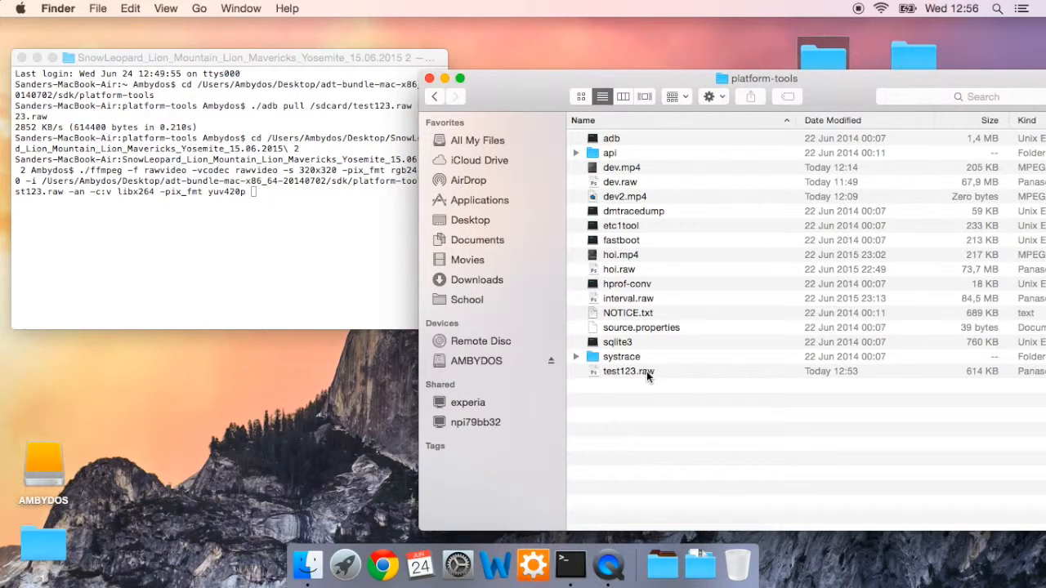
pyautogui.moveTo(628, 371); pyautogui.dragTo(376, 289)
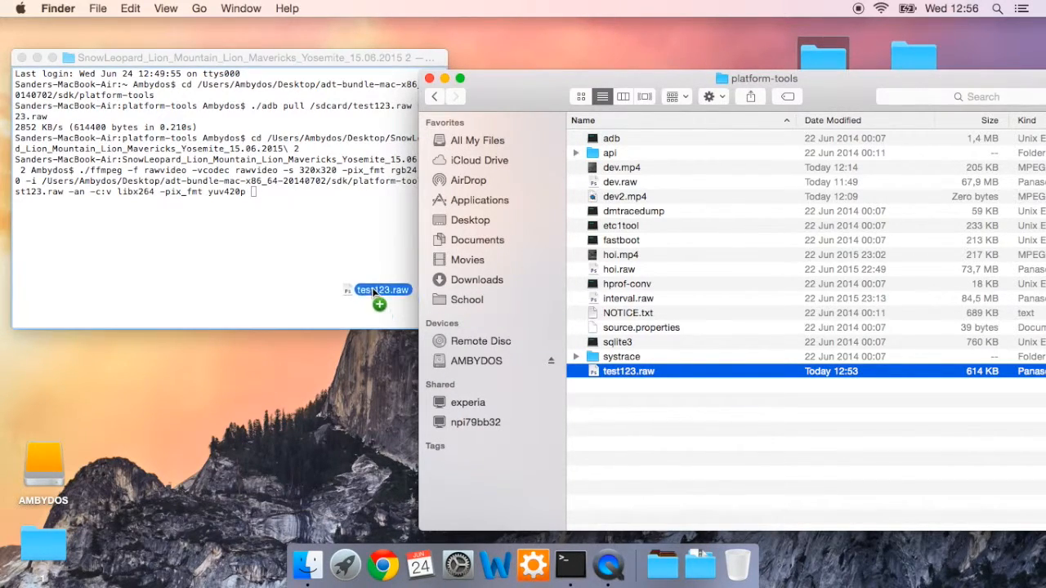
pyautogui.moveTo(628, 371); pyautogui.dragTo(246, 202)
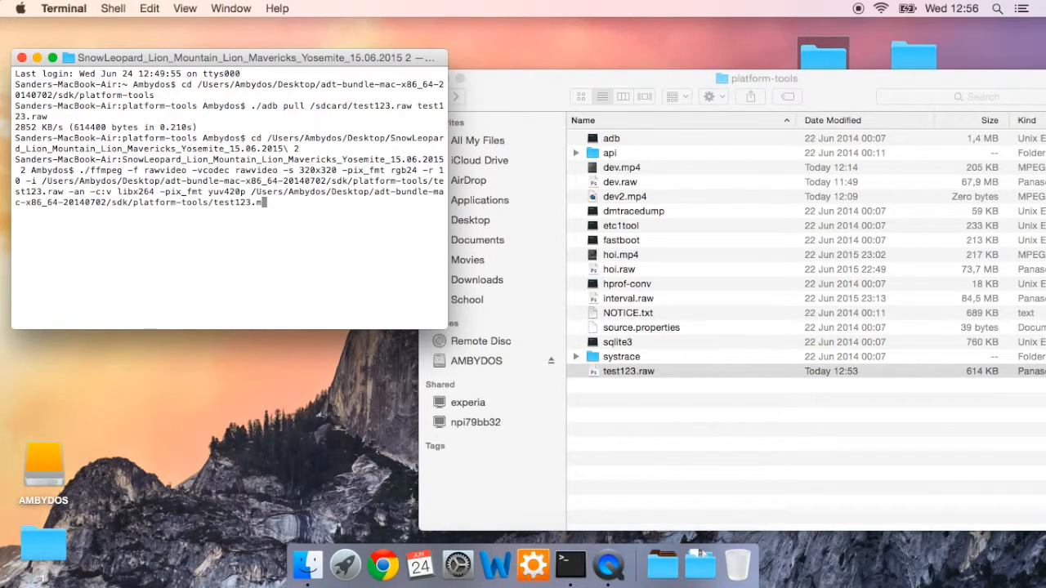
pyautogui.write('p4')
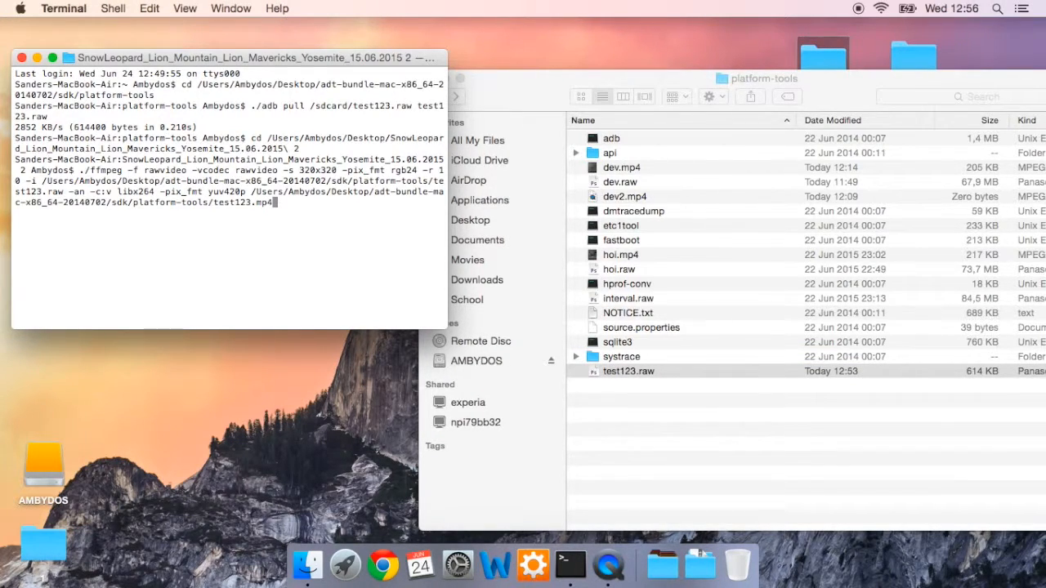
pyautogui.press('Return')
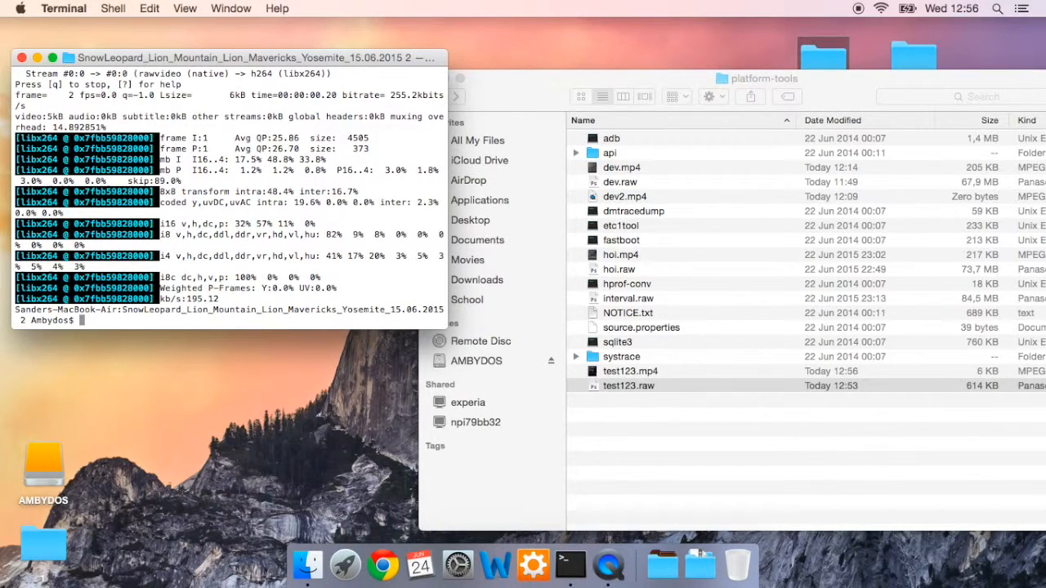
# Open the converted test123.mp4 from Finder in QuickTime Player.
pyautogui.click(630, 371)
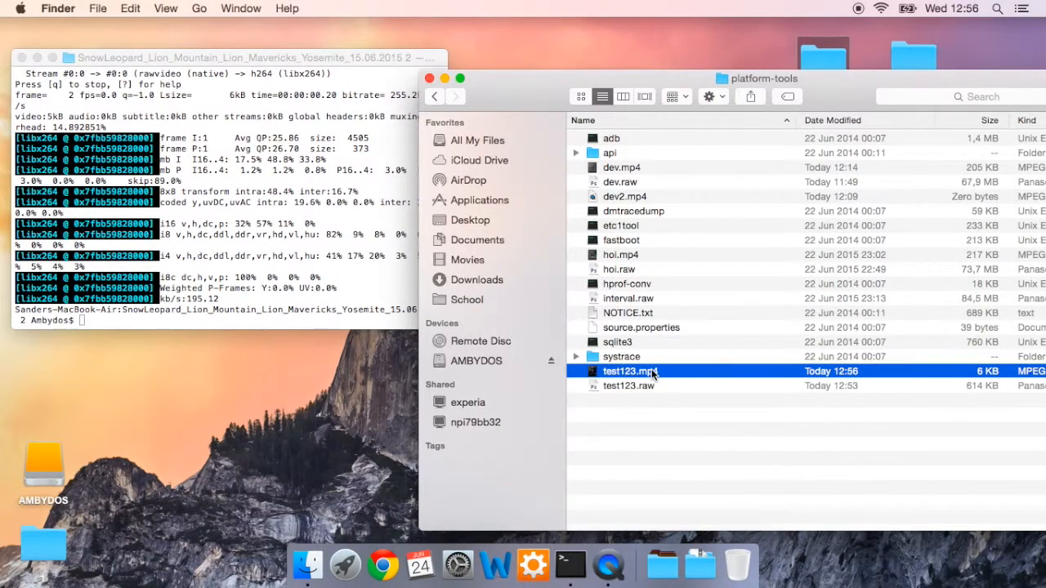
pyautogui.moveTo(607, 488)
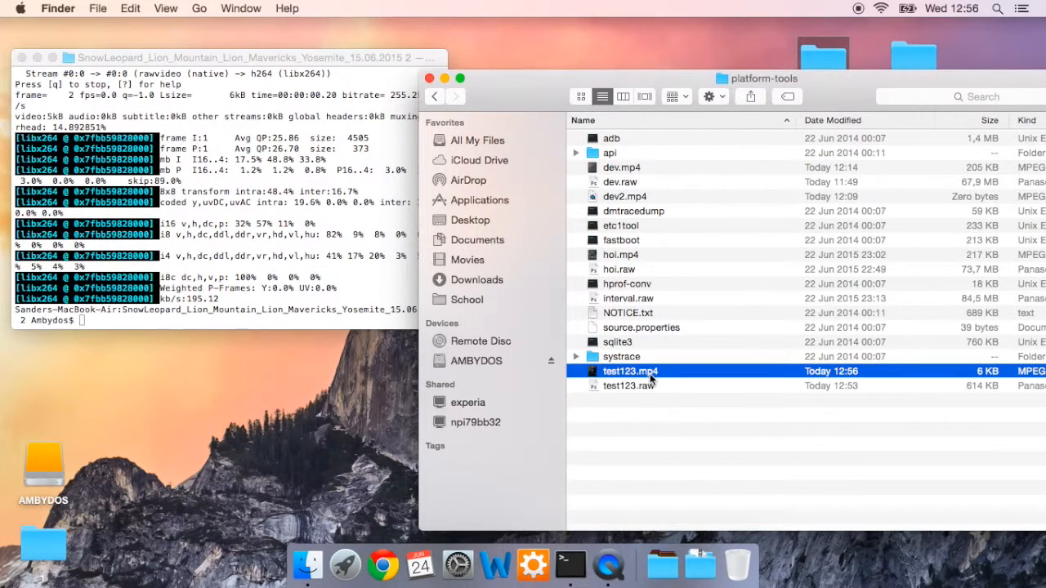
pyautogui.doubleClick(629, 371)
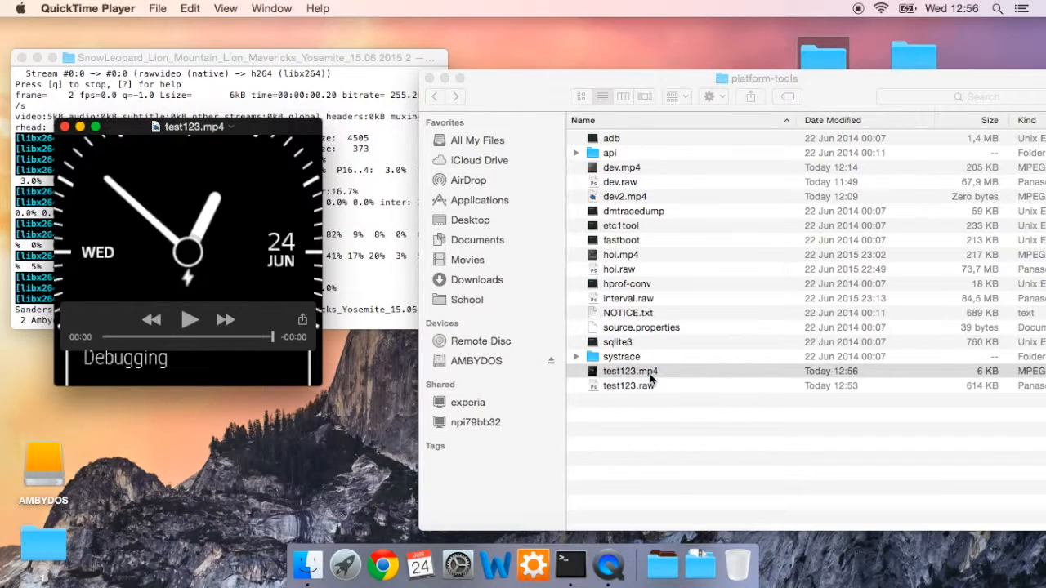
# Play the test123.mp4 watch-face clip, then reopen the file from Finder.
pyautogui.click(188, 320)
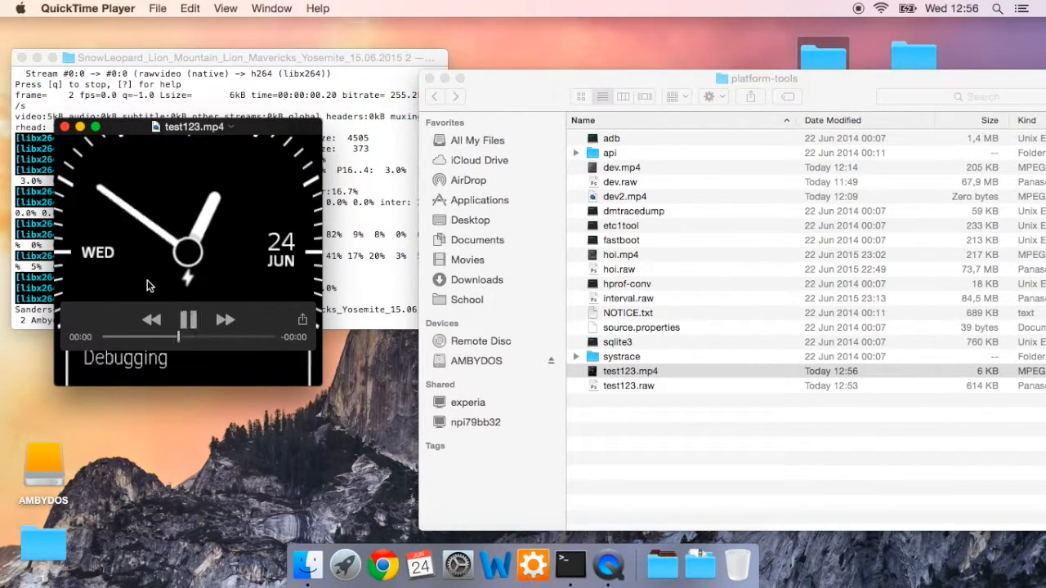
pyautogui.click(188, 319)
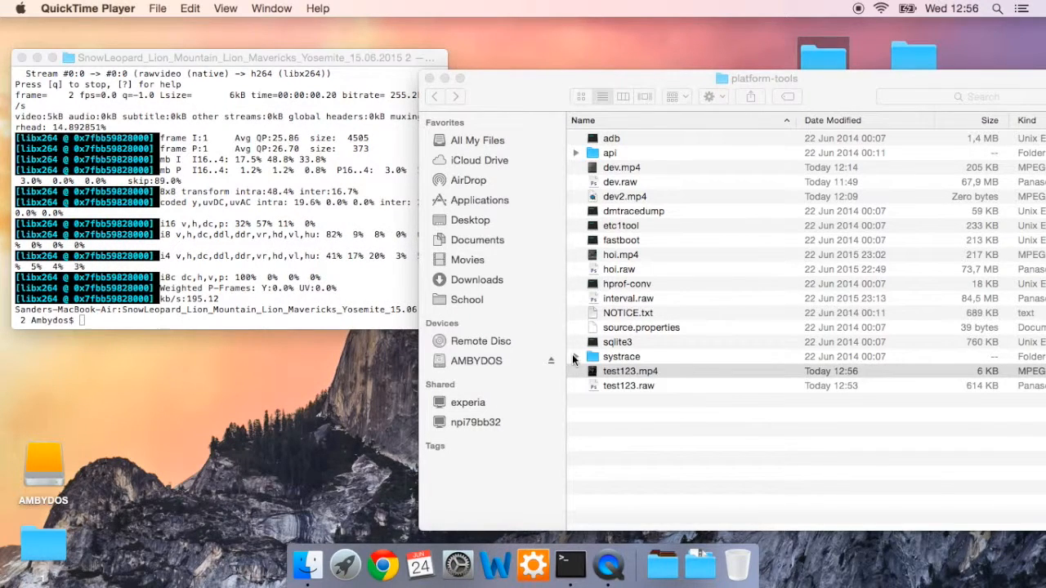
pyautogui.doubleClick(630, 371)
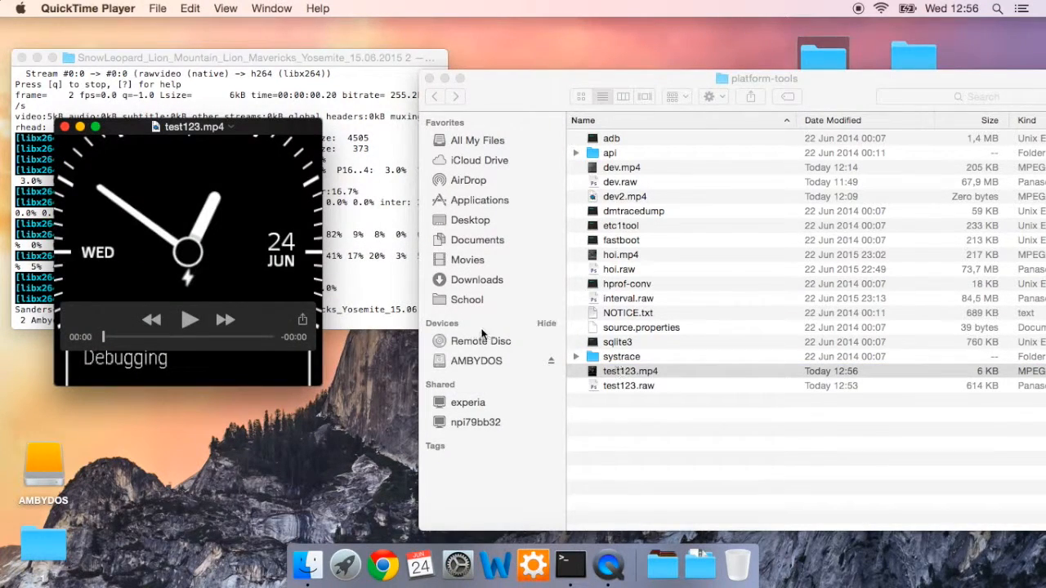